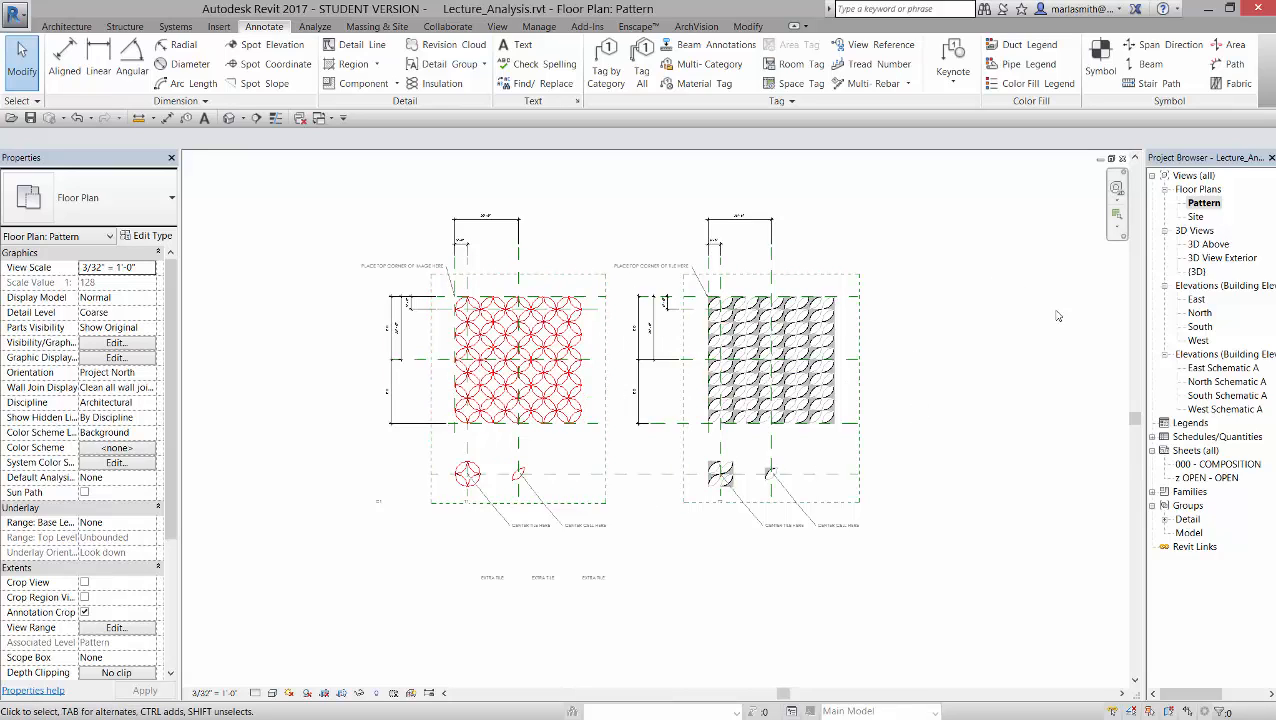
mouse_move(1016, 385)
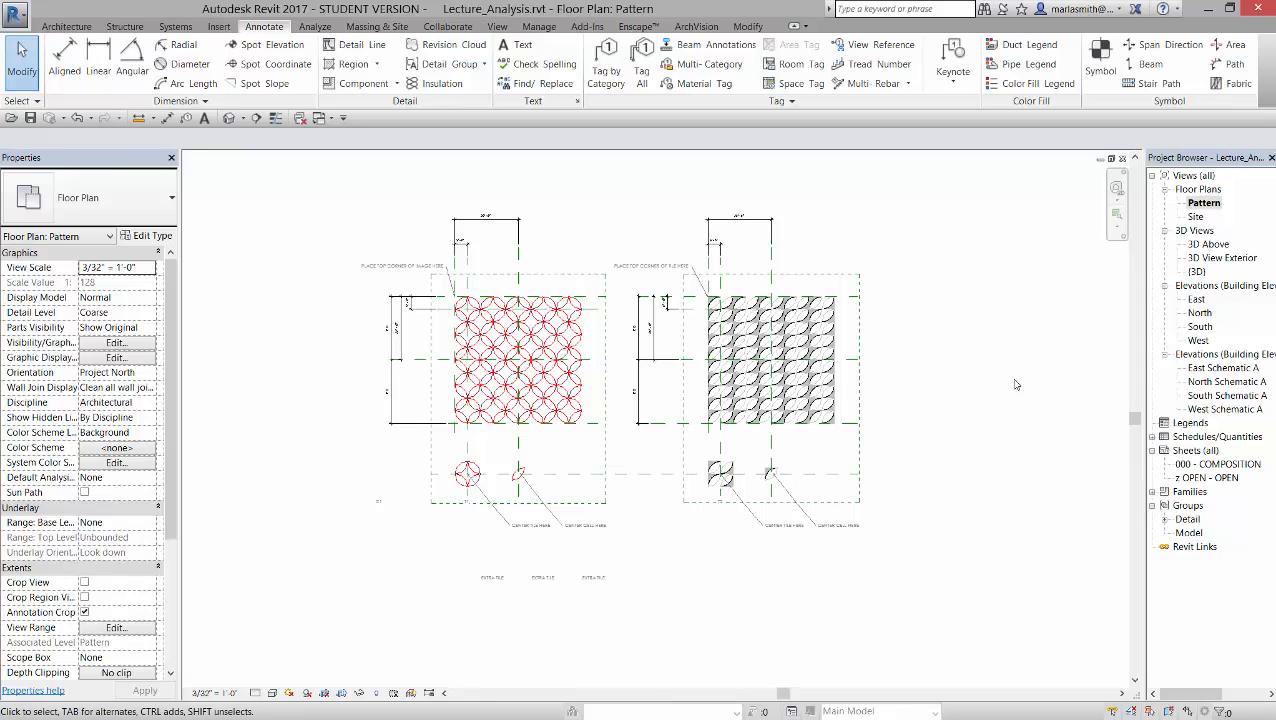
- Duplicate the Pattern floor plan with detailing to create and open Pattern Copy 1
click(430, 387)
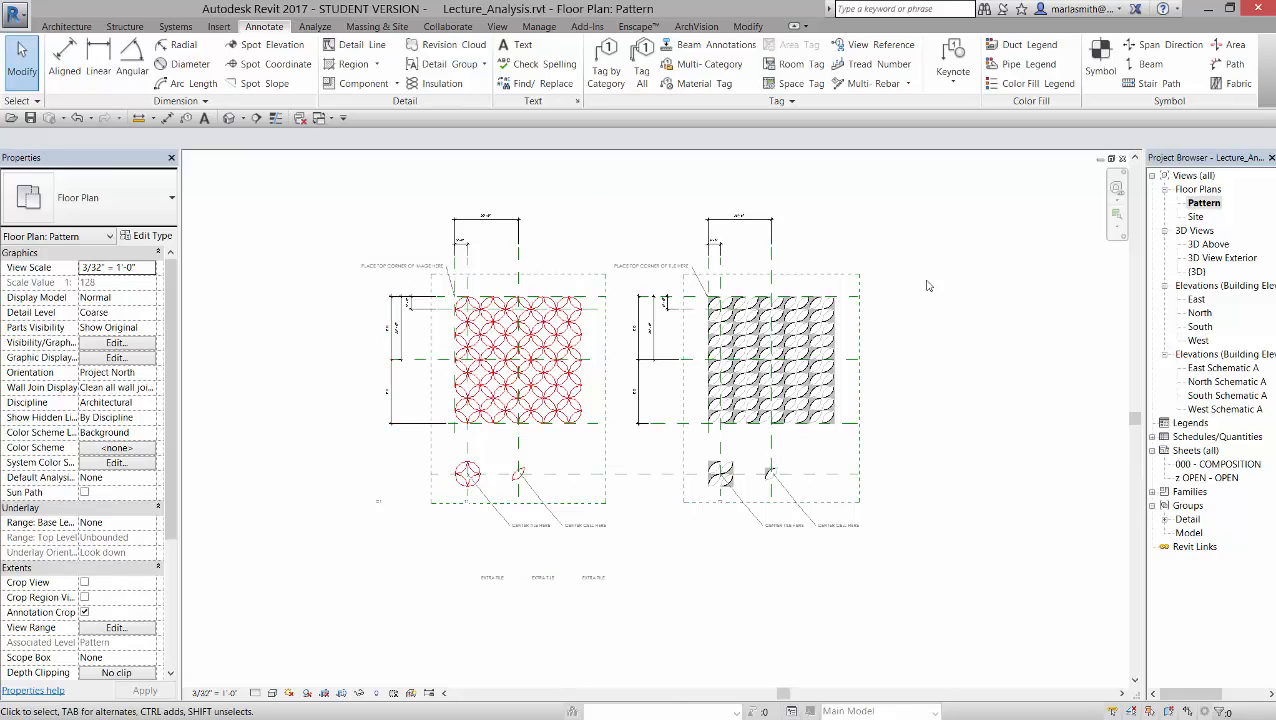
mouse_move(1016, 385)
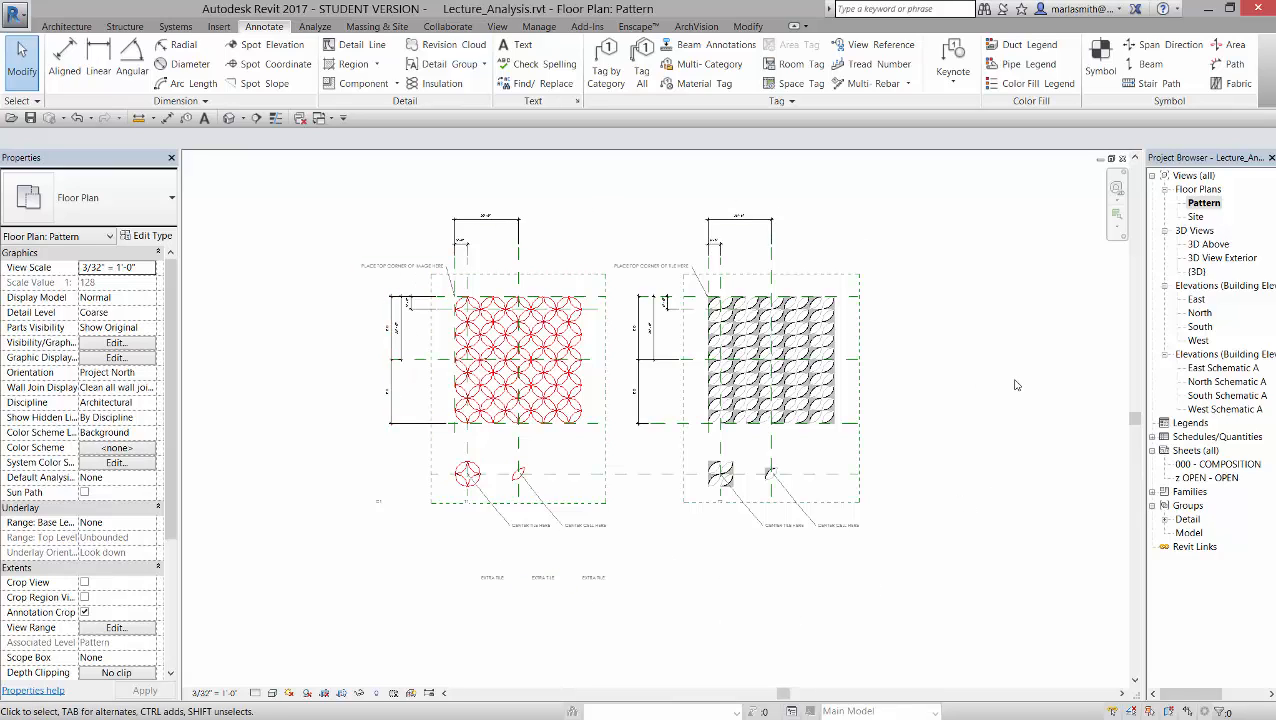
mouse_move(1222, 318)
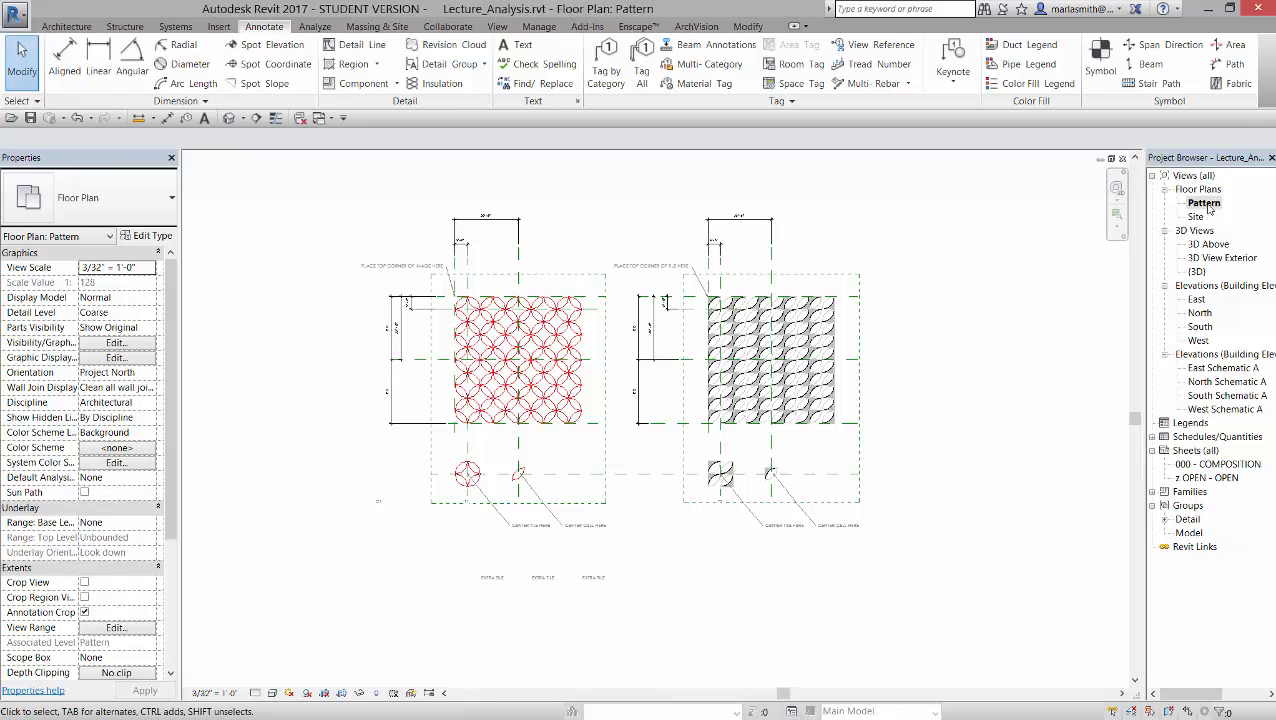
mouse_move(1211, 210)
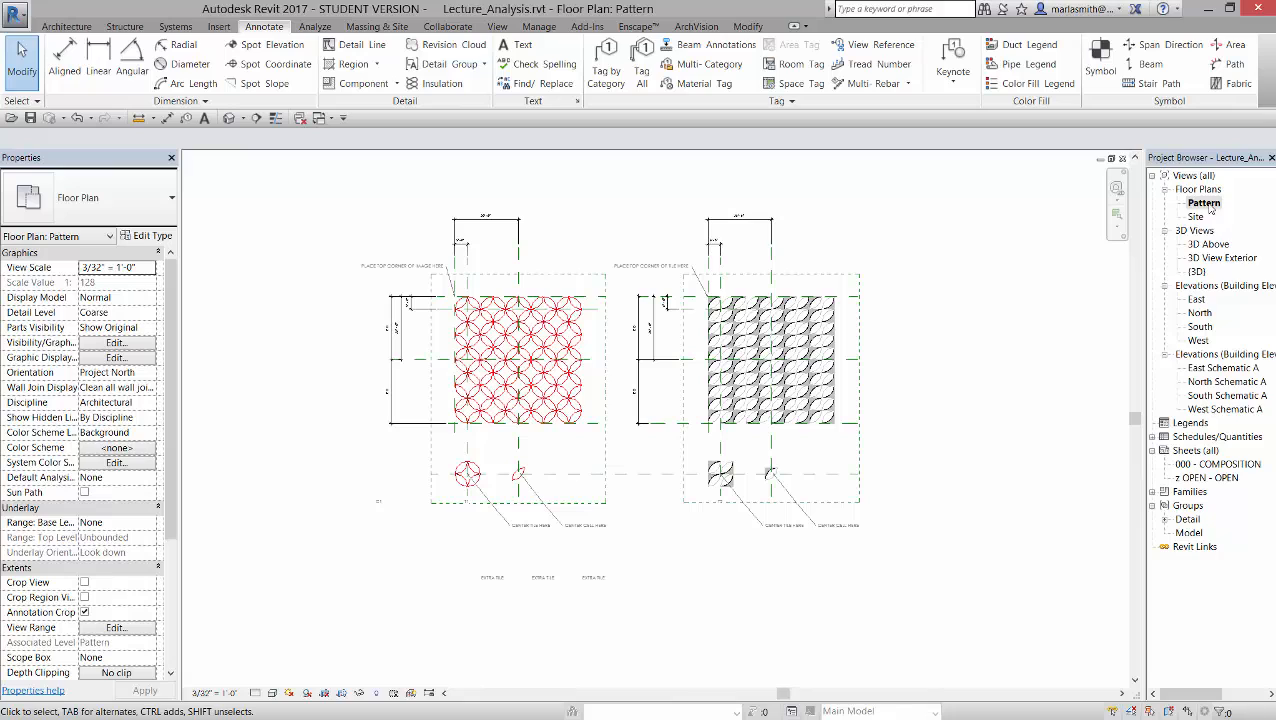
right_click(1204, 203)
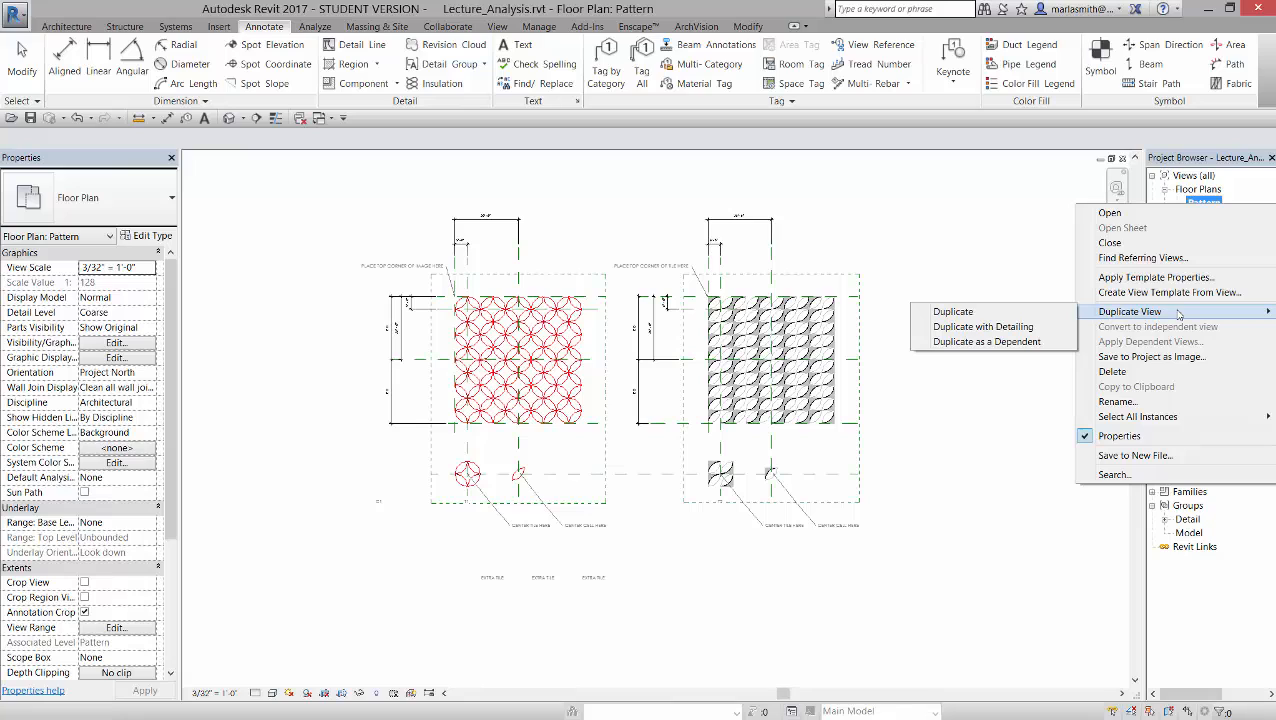
mouse_move(982, 326)
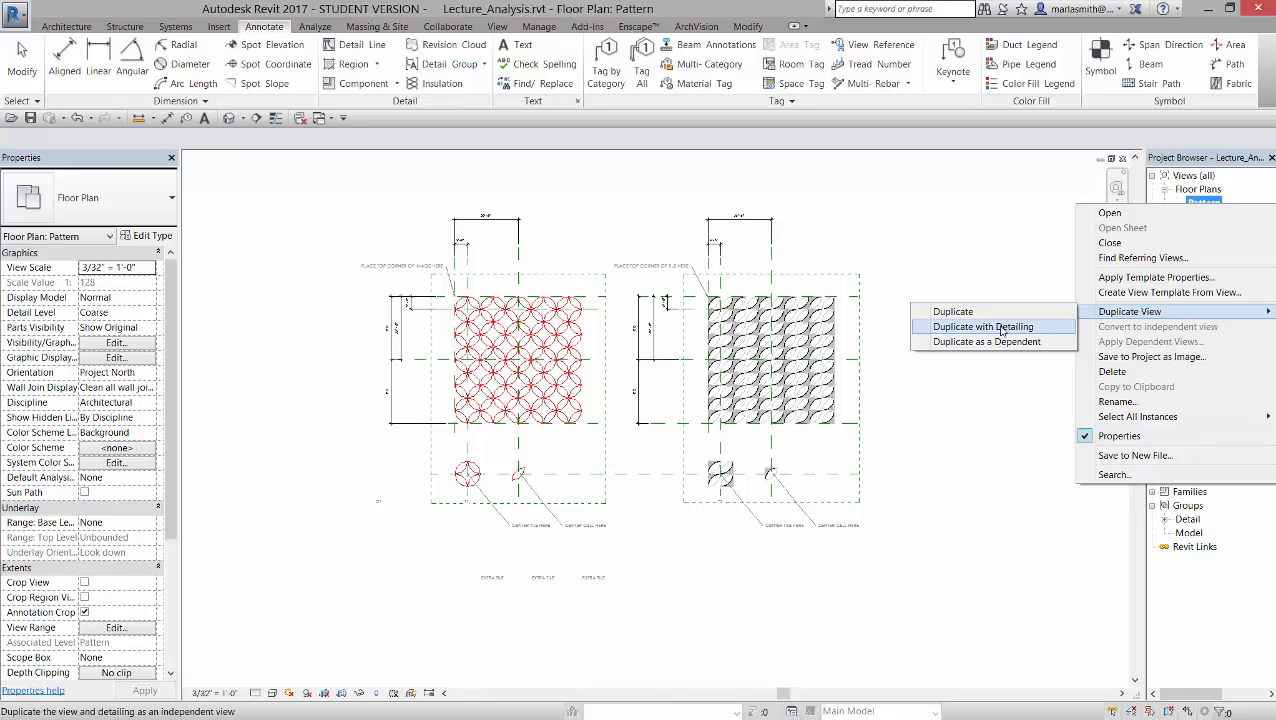
click(982, 326)
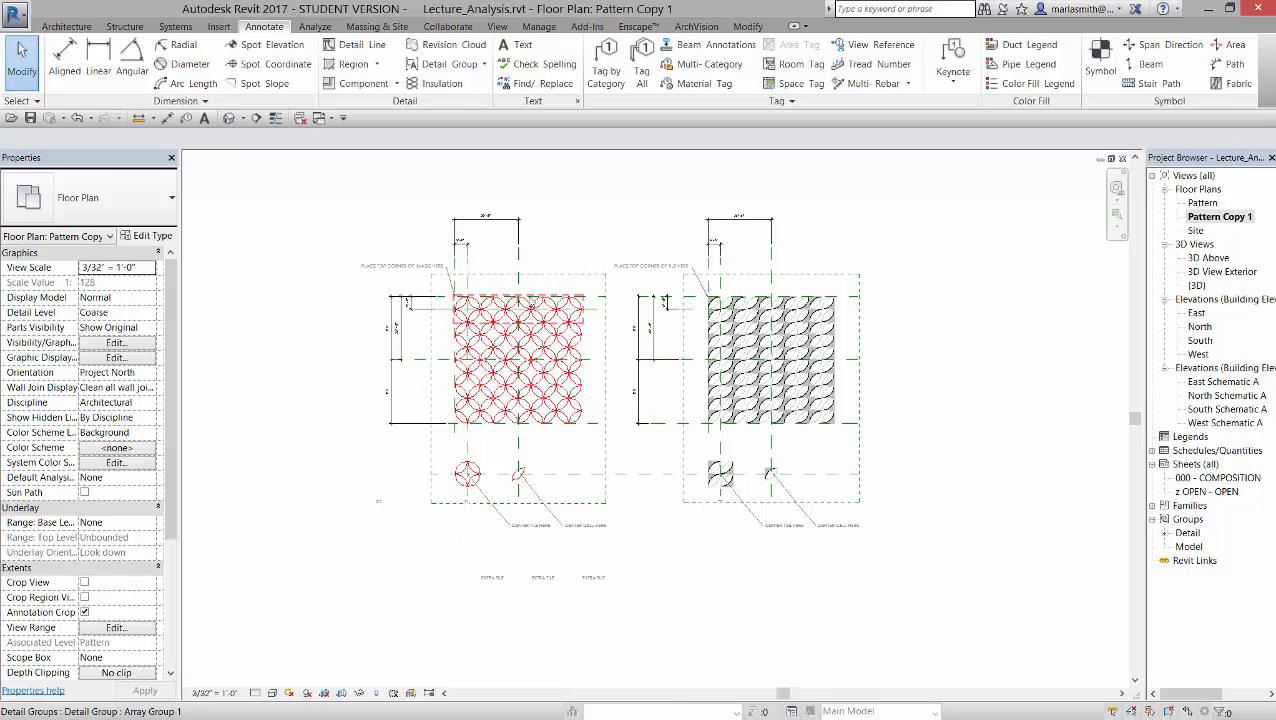
- Set Pattern Copy 1's Scope Box property to Scope Box 1, cropping to the red pattern
click(510, 400)
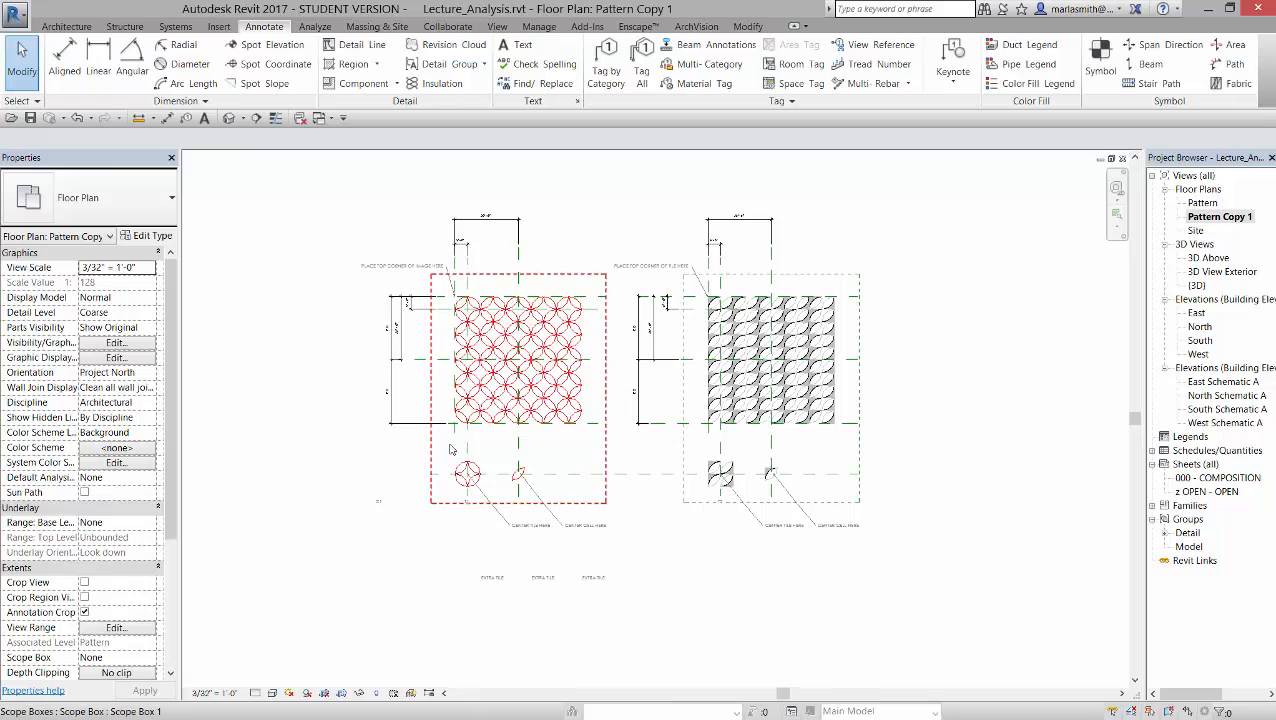
click(770, 360)
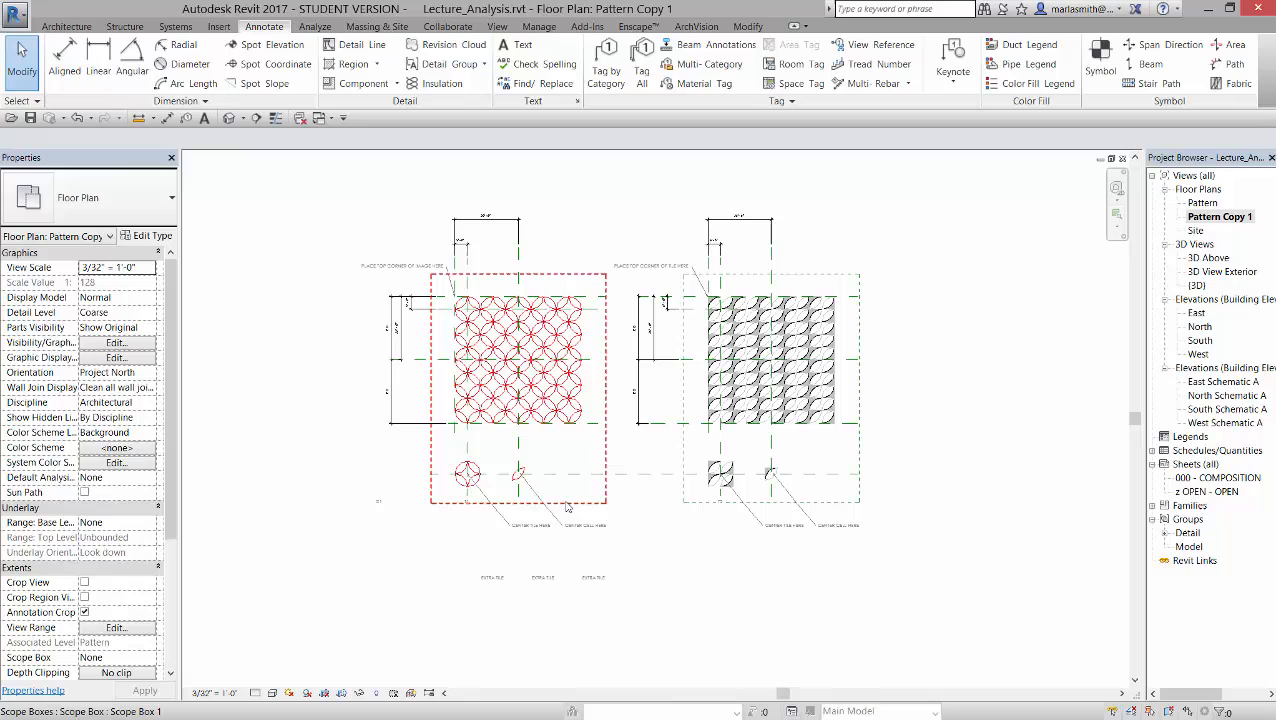
mouse_move(567, 508)
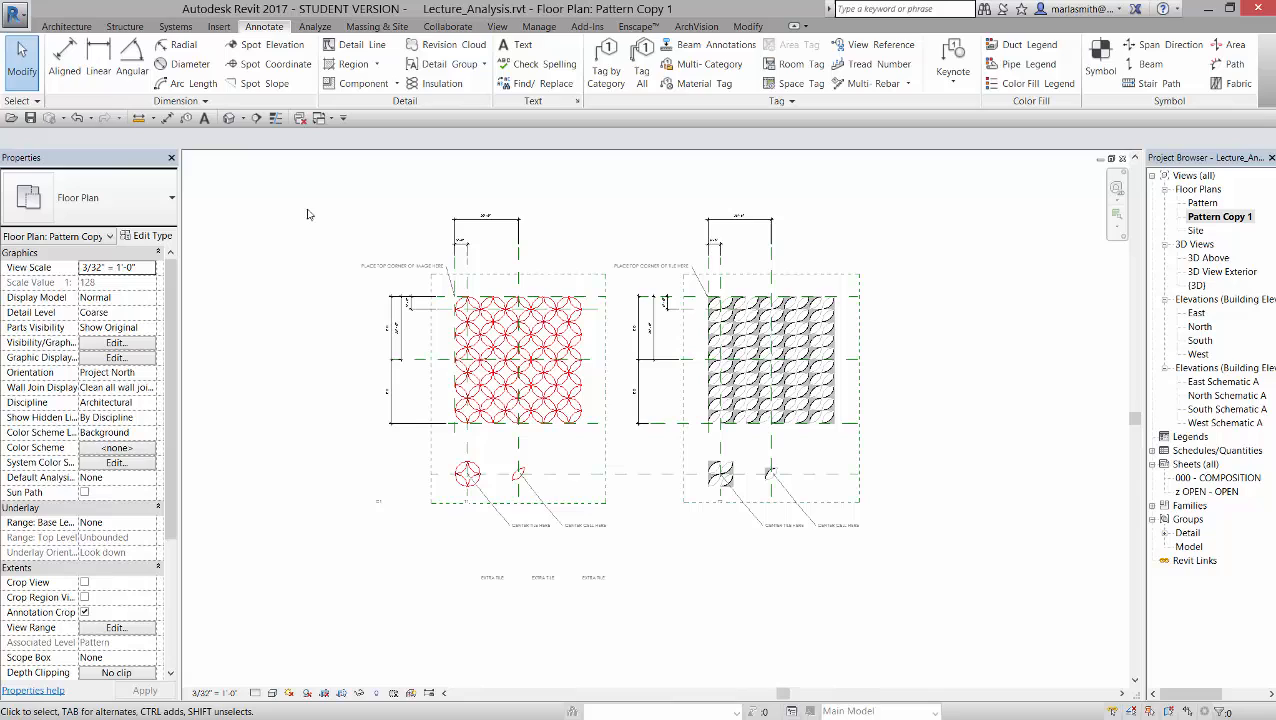
mouse_move(266, 512)
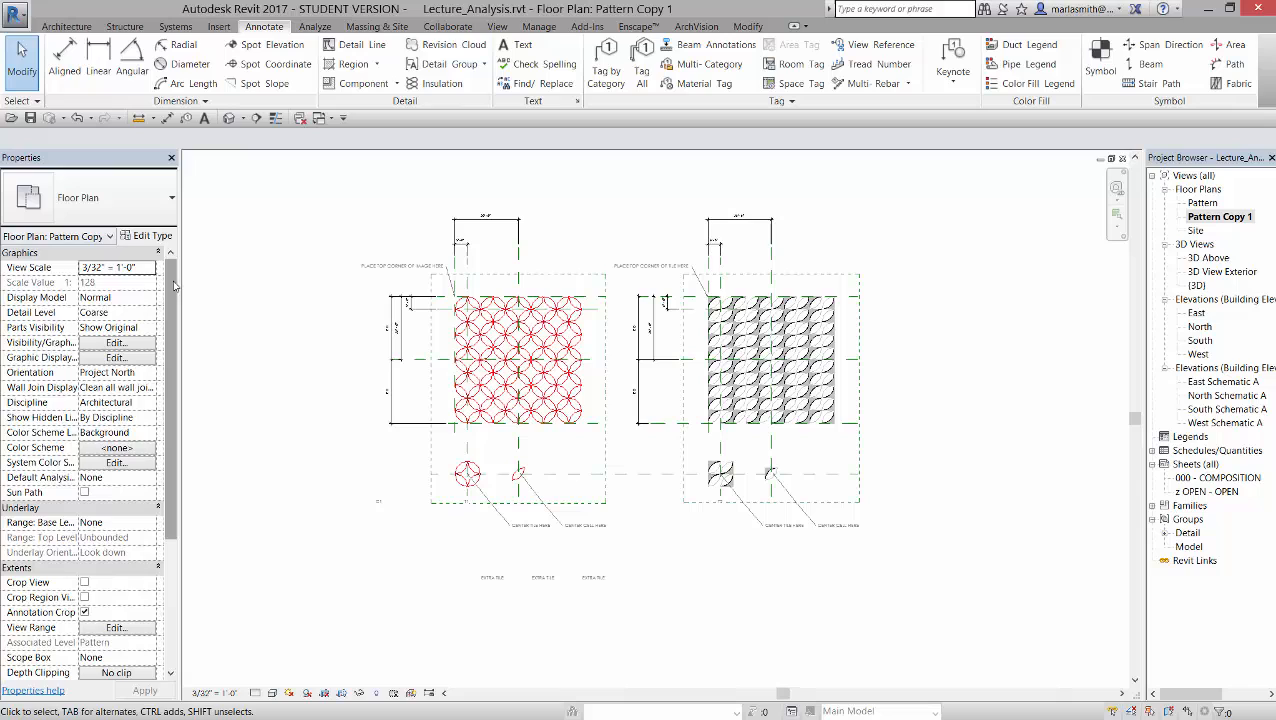
scroll(down, 3)
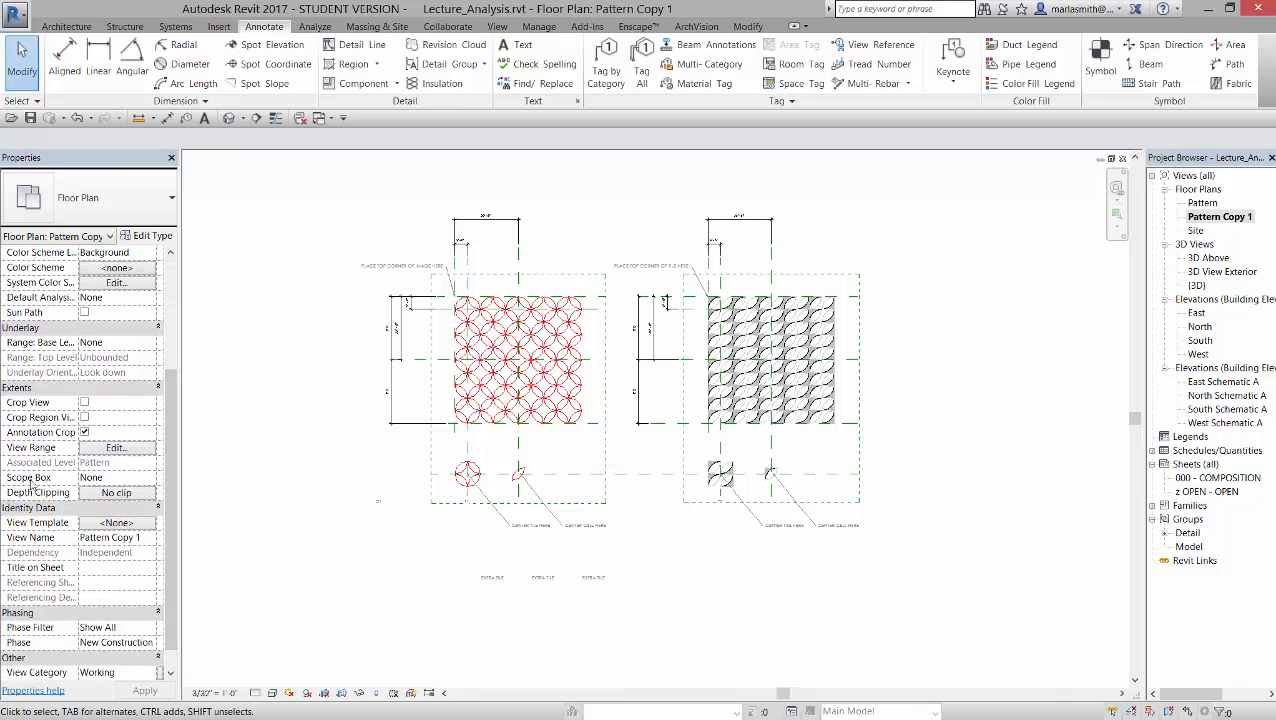
click(150, 477)
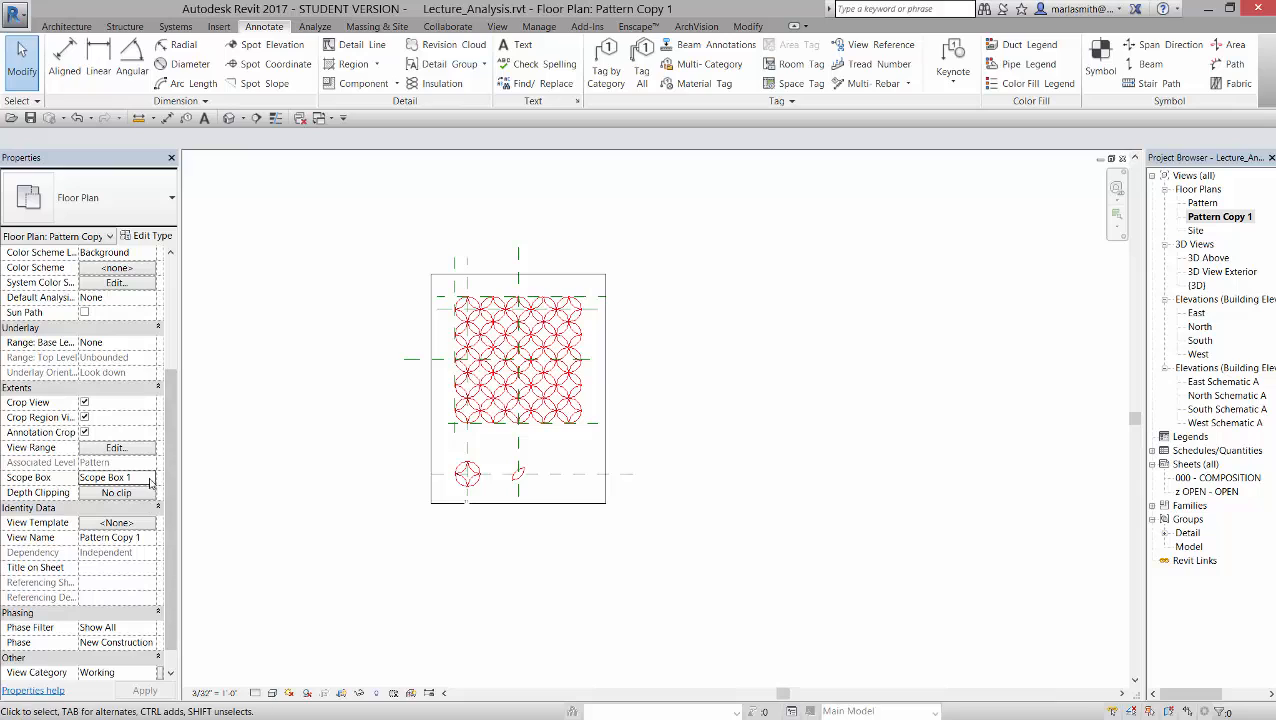
click(150, 477)
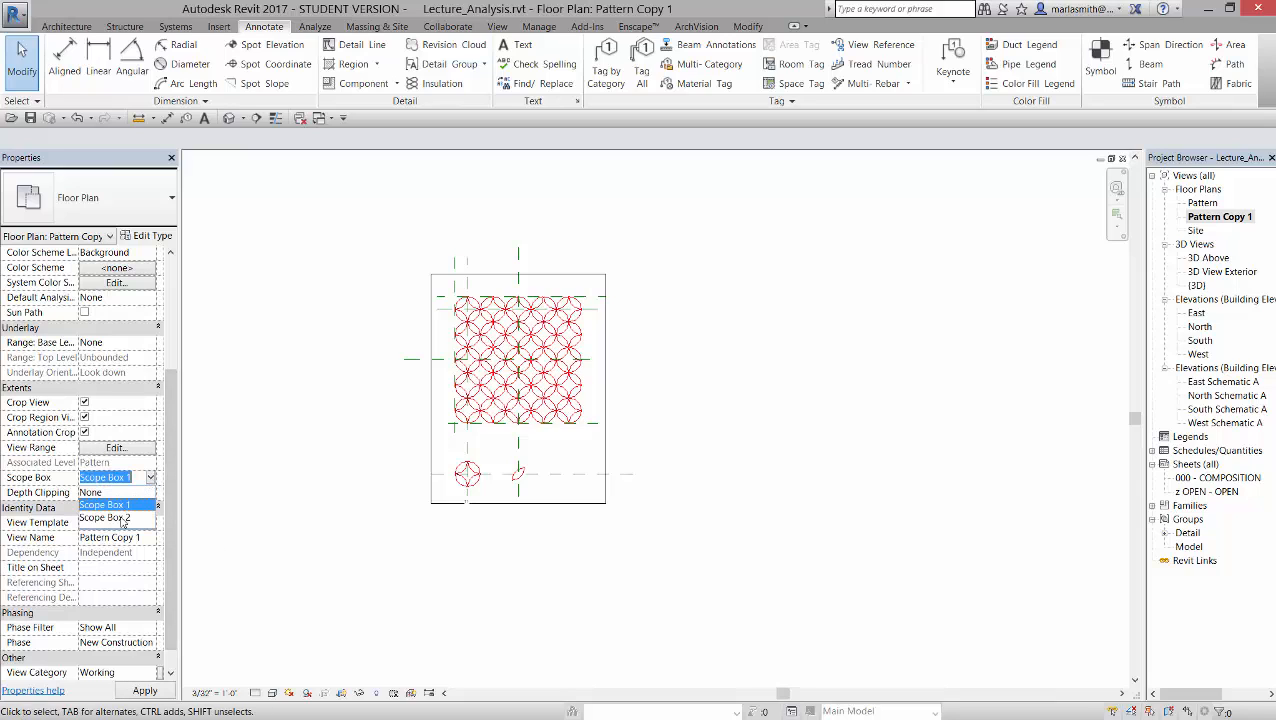
click(104, 517)
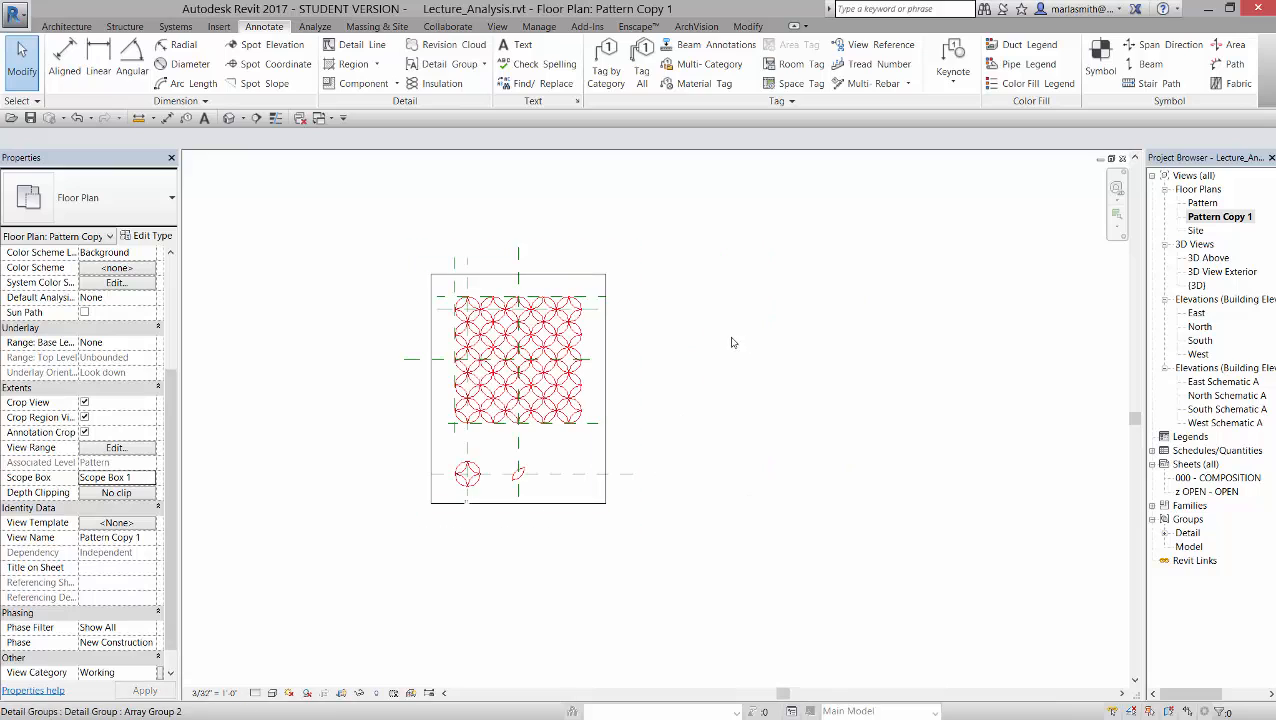
- Select the horizontal reference plane near the bottom of Pattern Copy 1
click(632, 477)
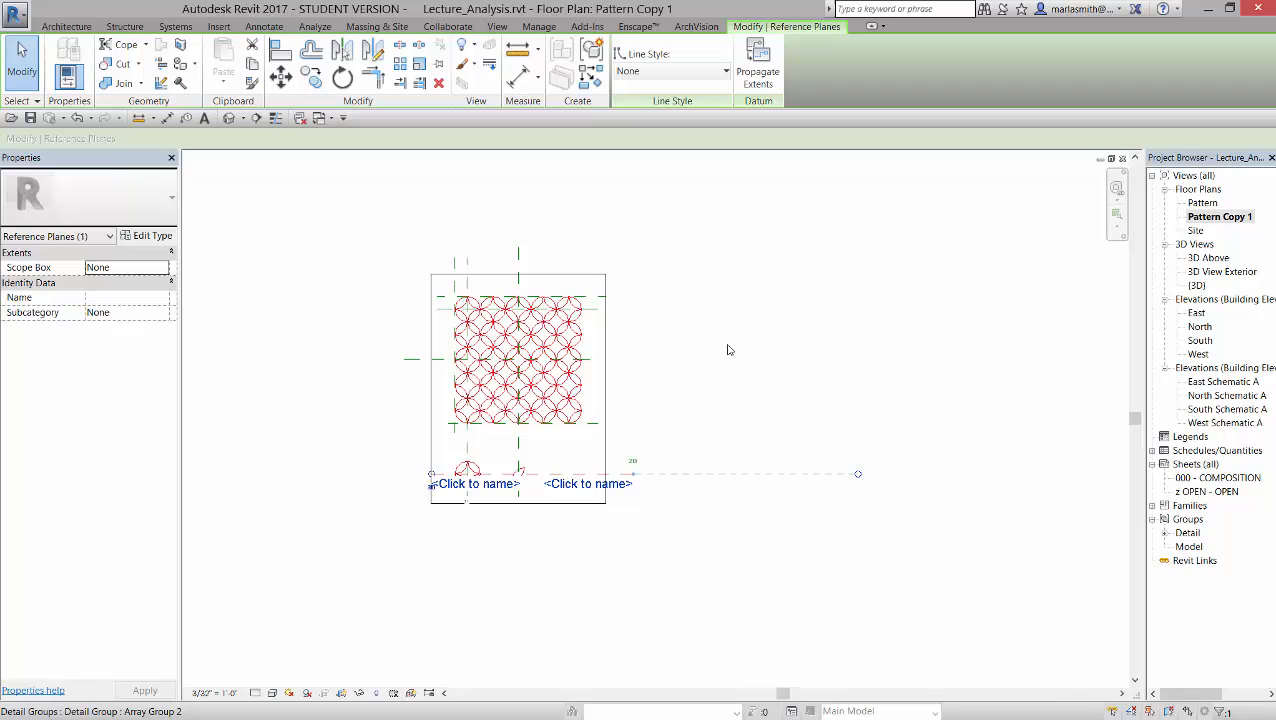
mouse_move(730, 343)
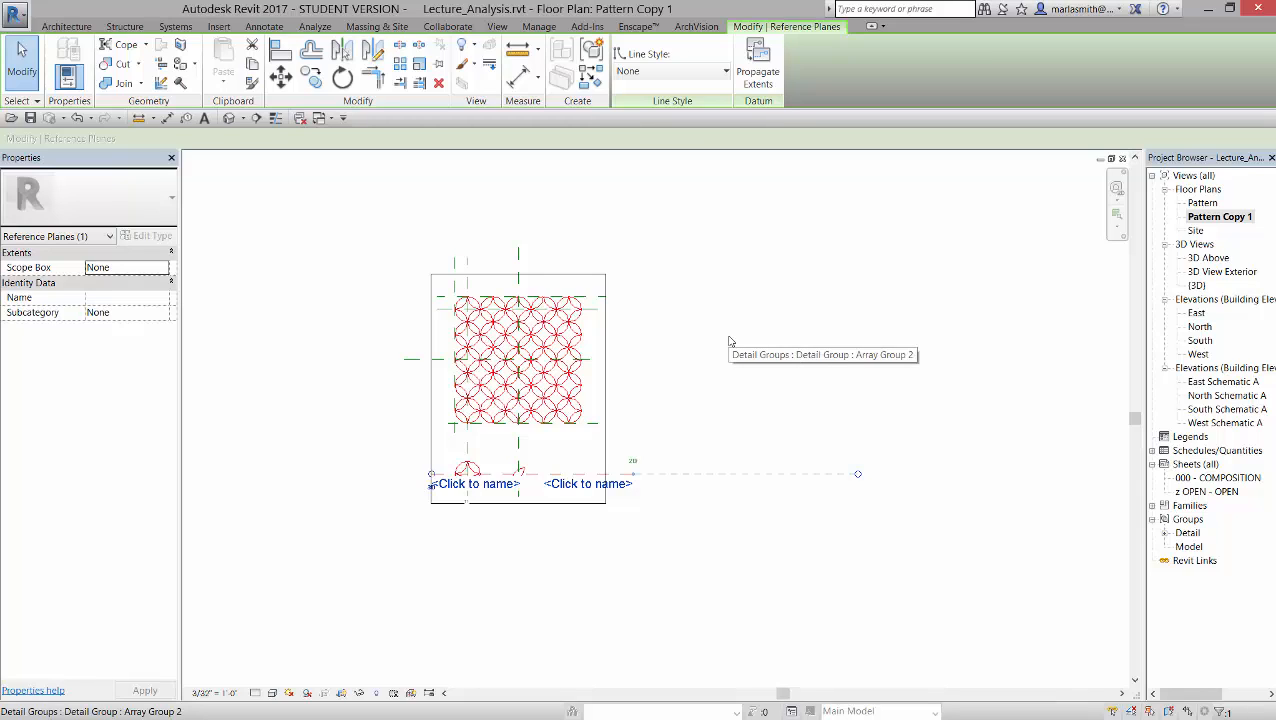
mouse_move(730, 341)
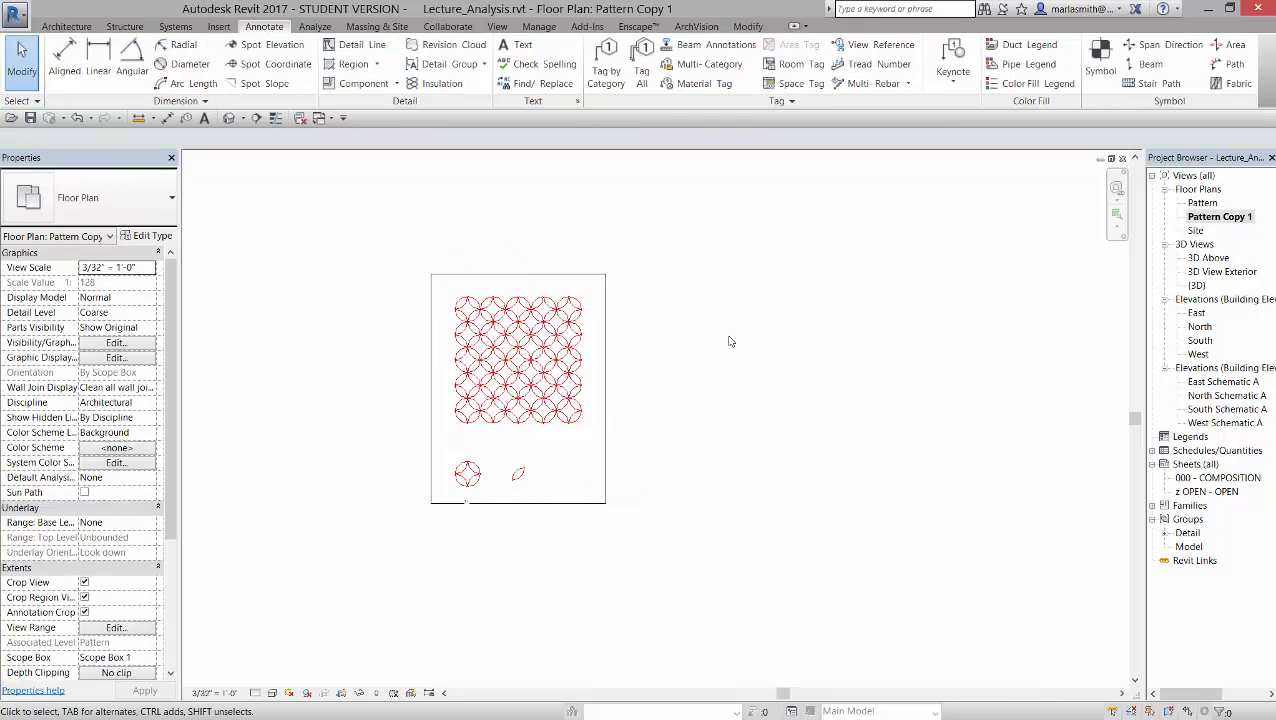
mouse_move(451, 556)
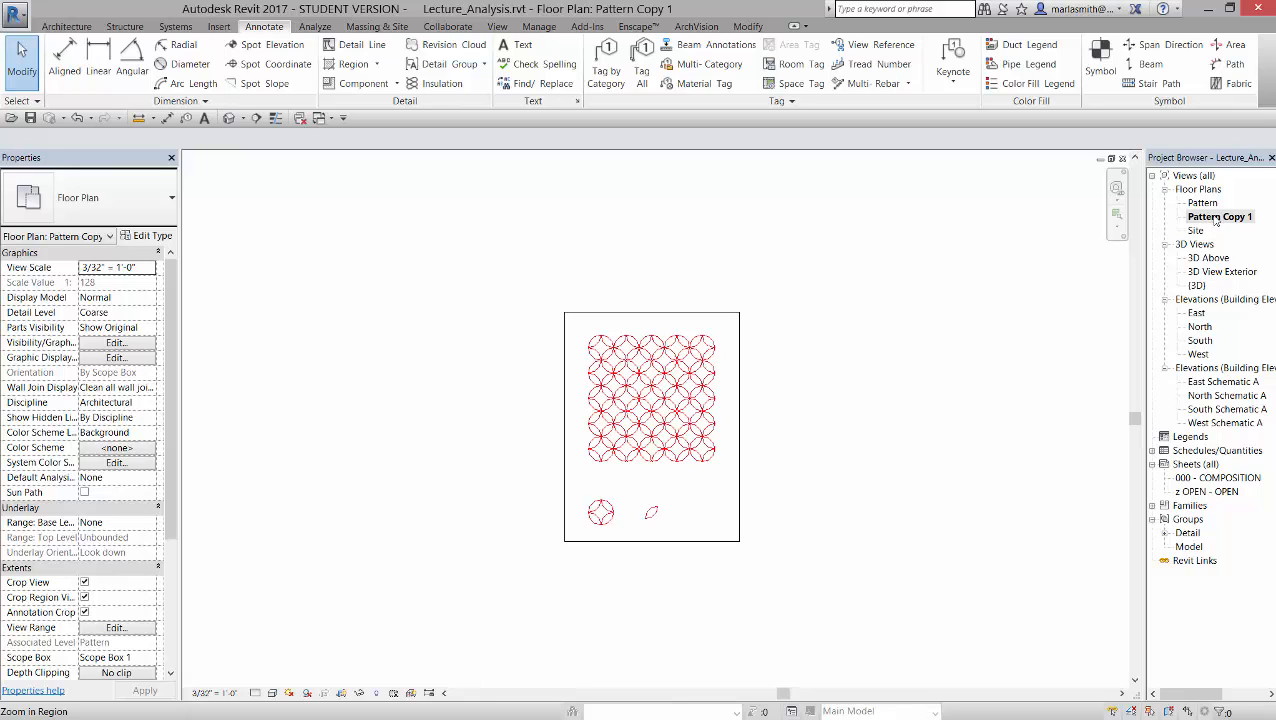
- Duplicate the view with detailing, rename the copy Pattern Copy 2, and reopen Pattern Copy 1
right_click(1219, 216)
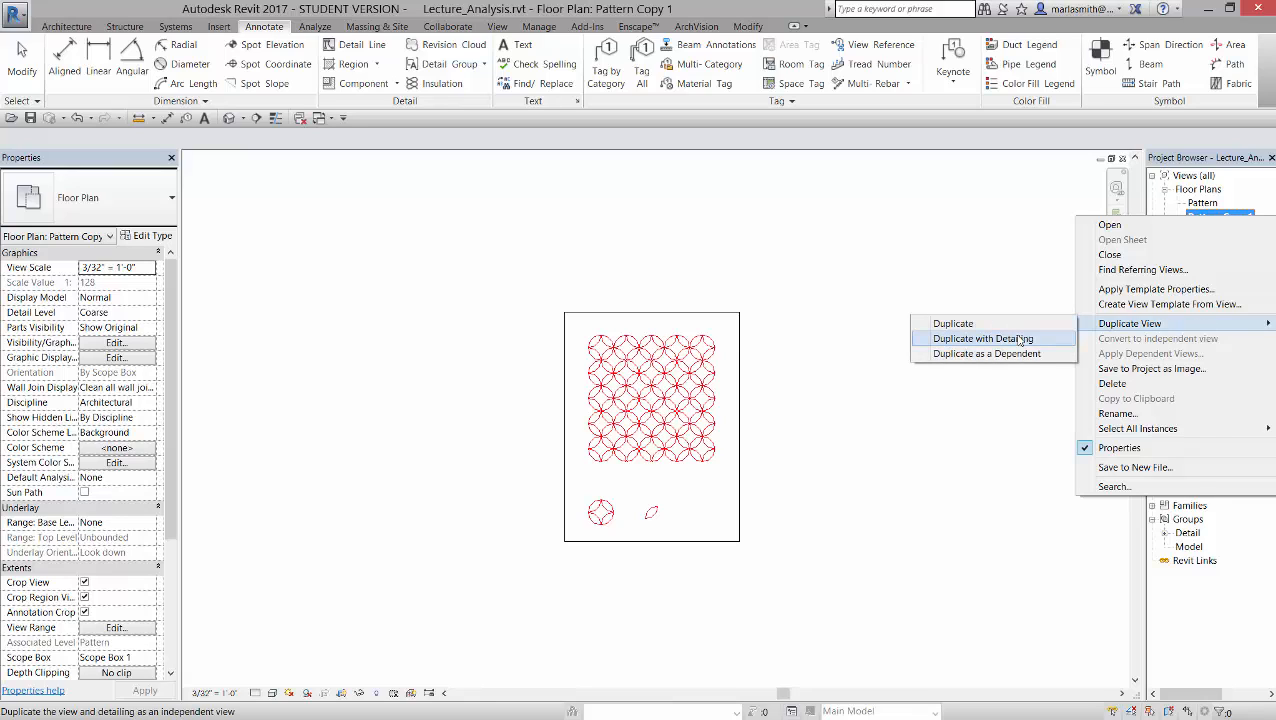
click(982, 338)
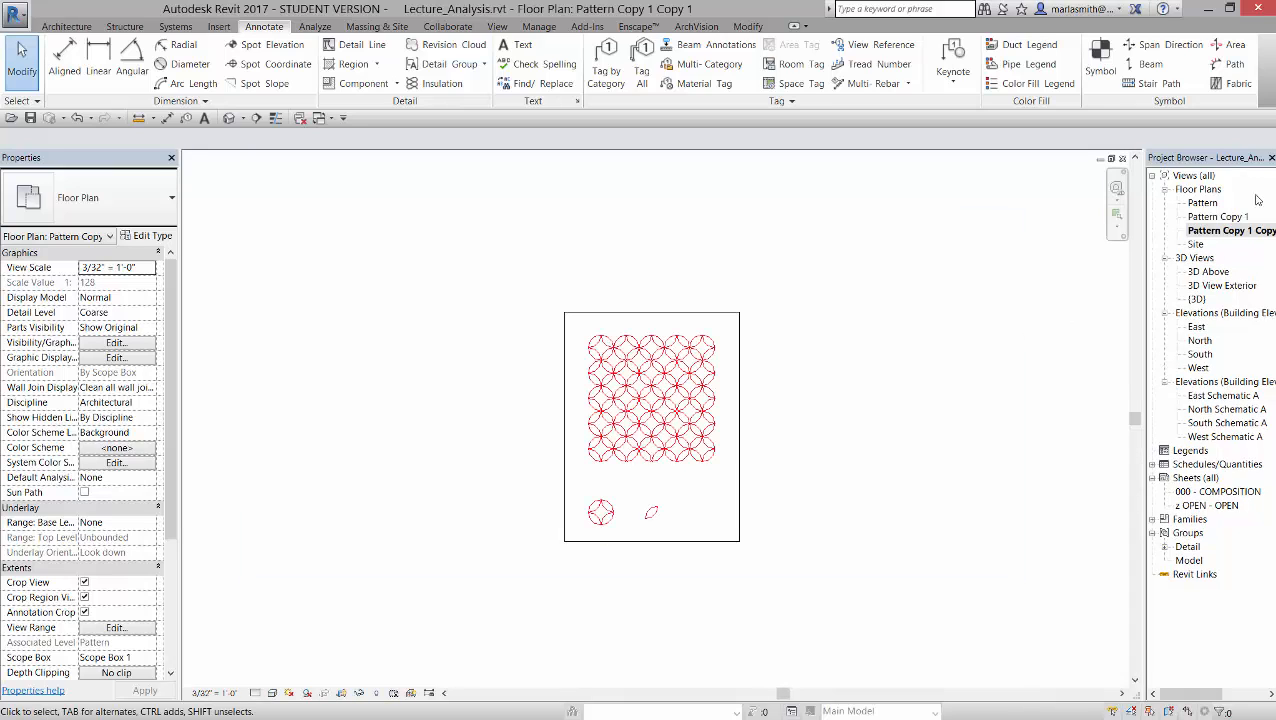
right_click(1230, 230)
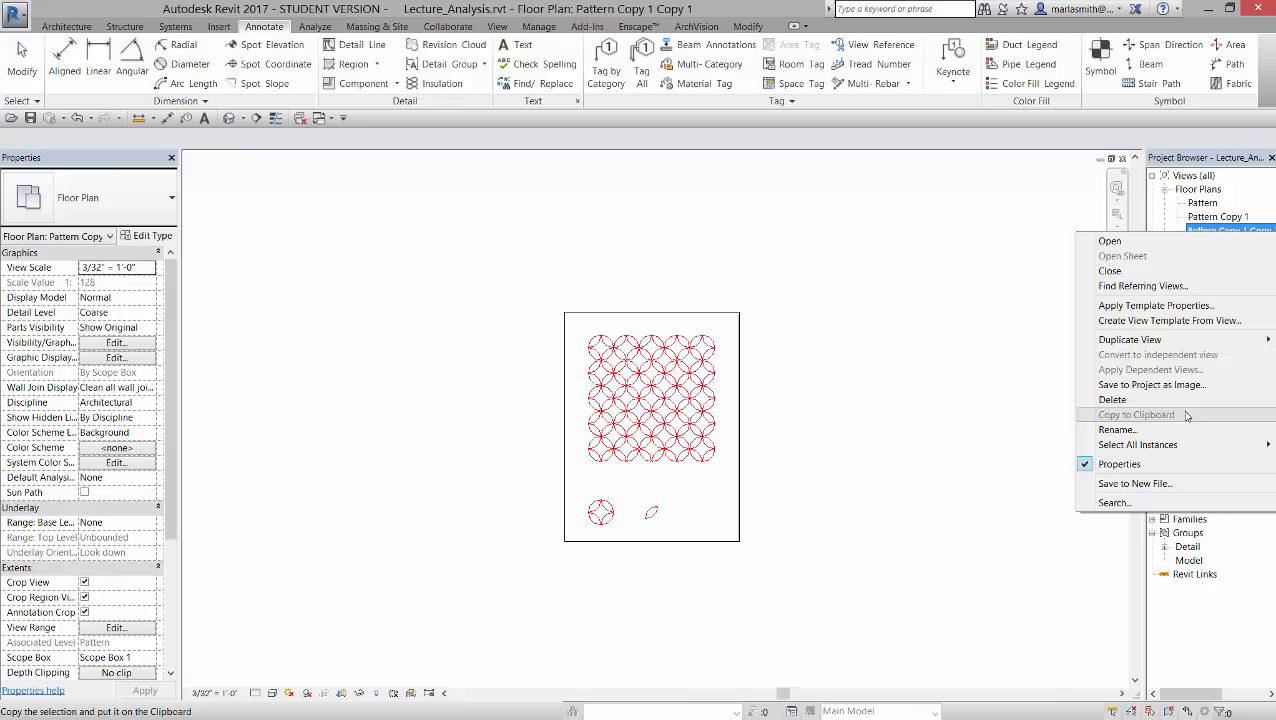
click(1117, 429)
text(Pattern Copy 2)
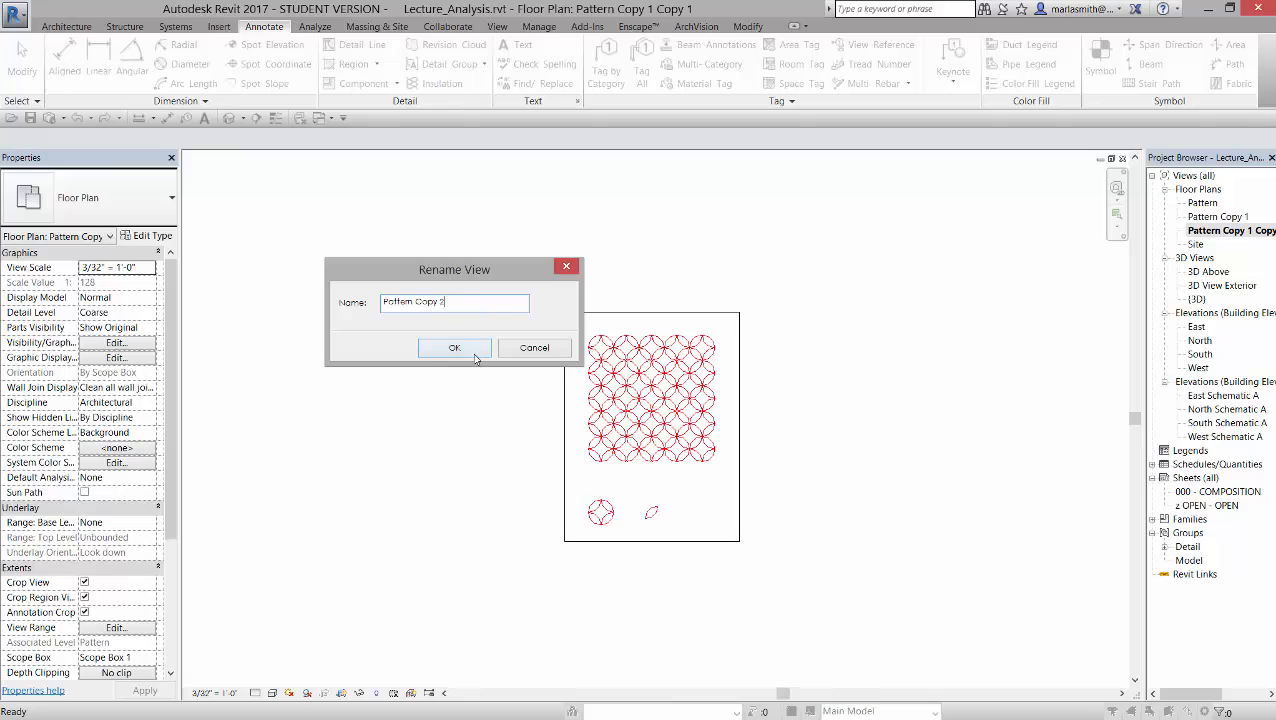
click(454, 347)
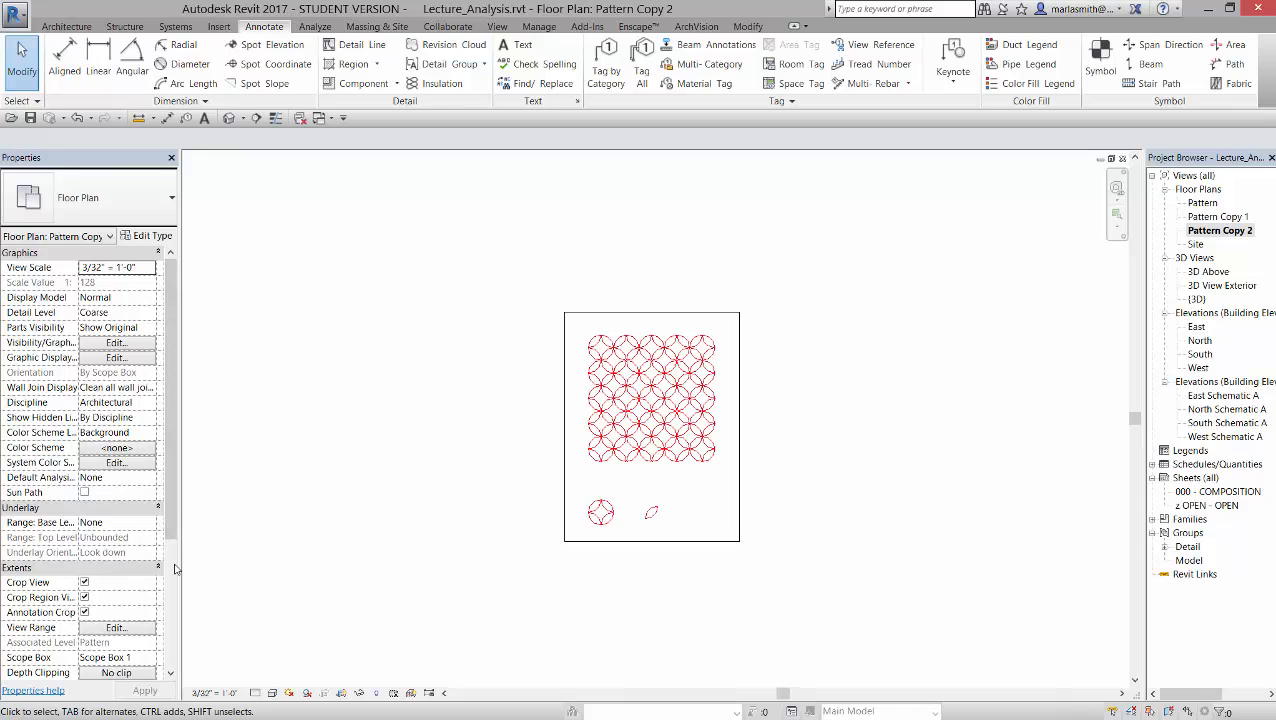
scroll(down, 3)
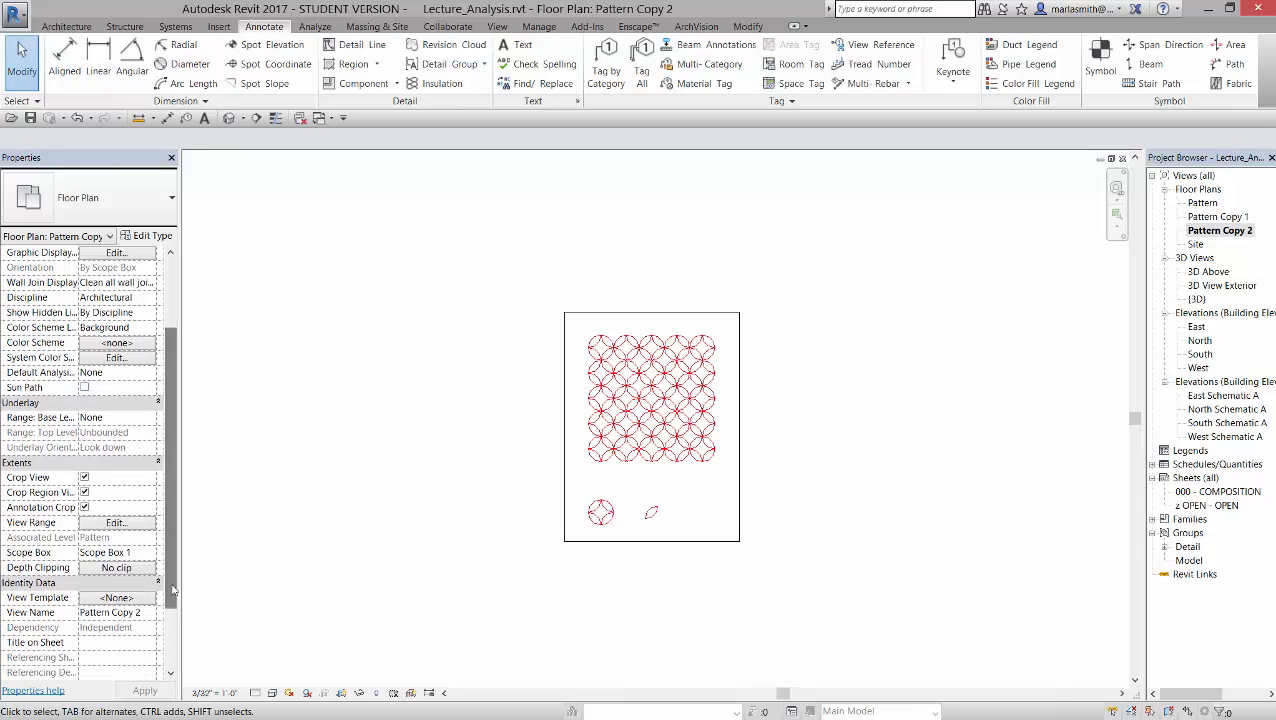
click(149, 552)
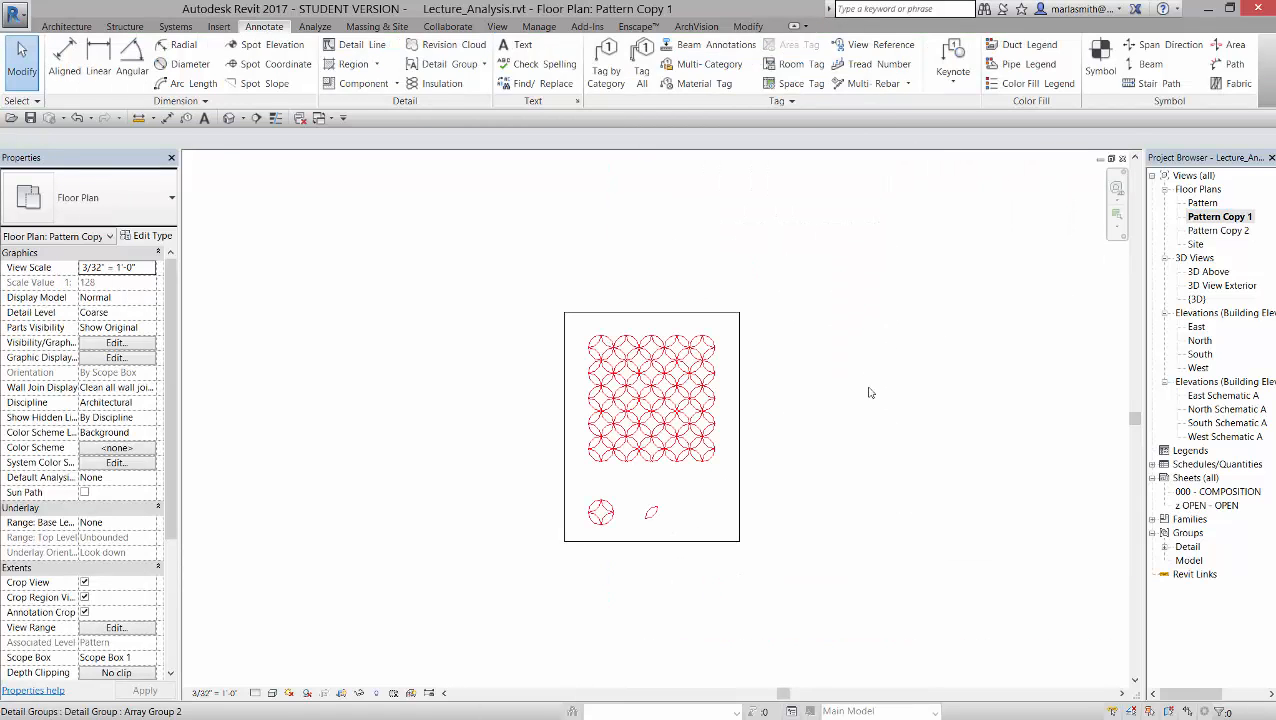
- Open the 000 - COMPOSITION sheet from the Sheets list in the Project Browser
click(650, 395)
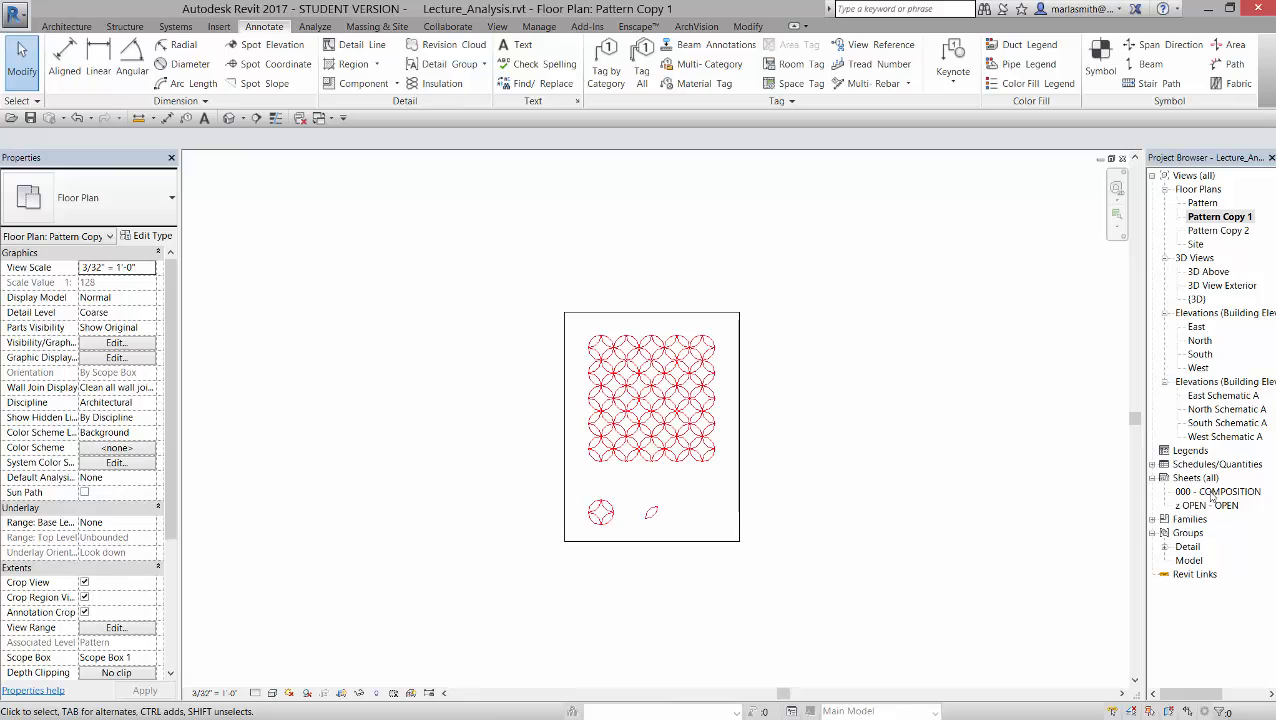
click(1217, 491)
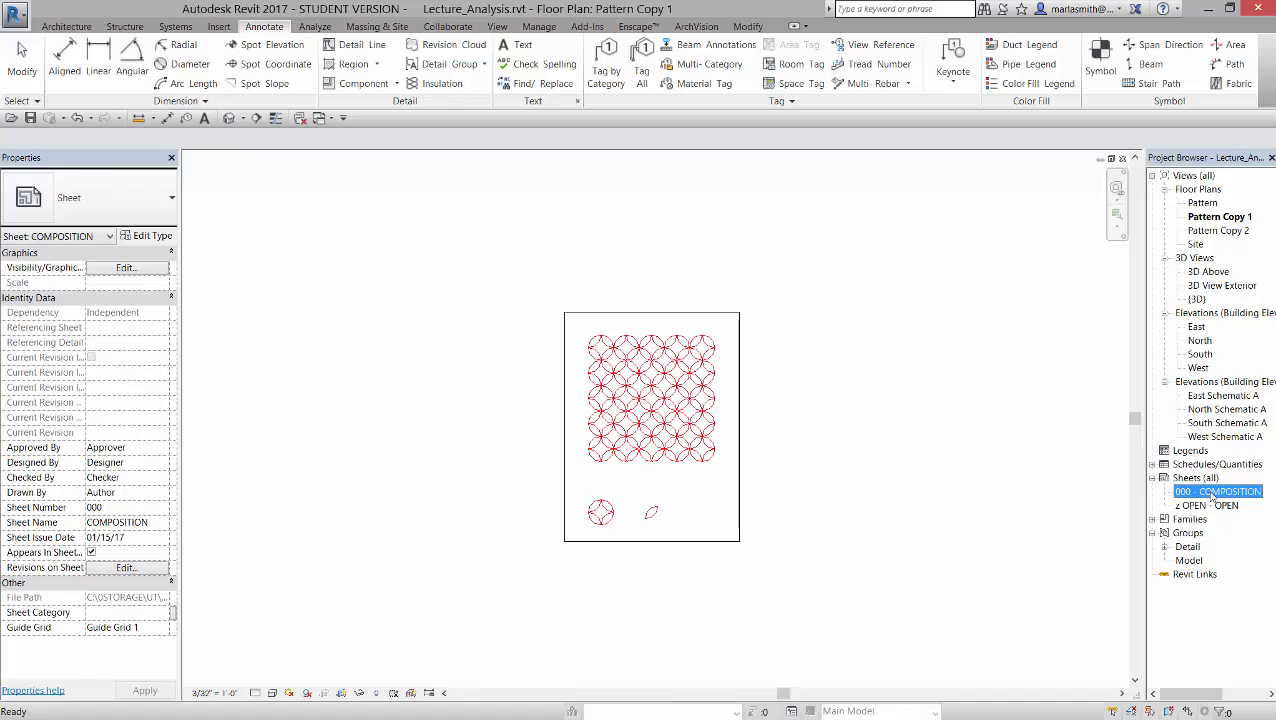
double_click(1218, 491)
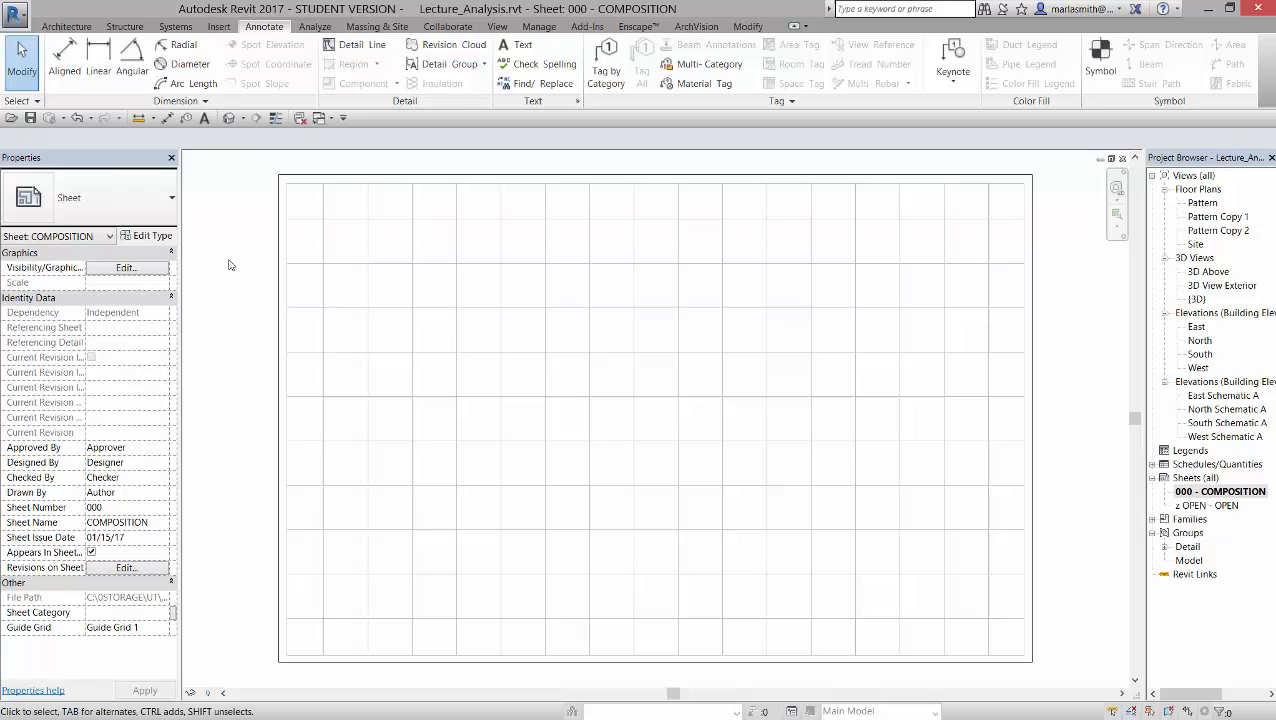
mouse_move(1032, 214)
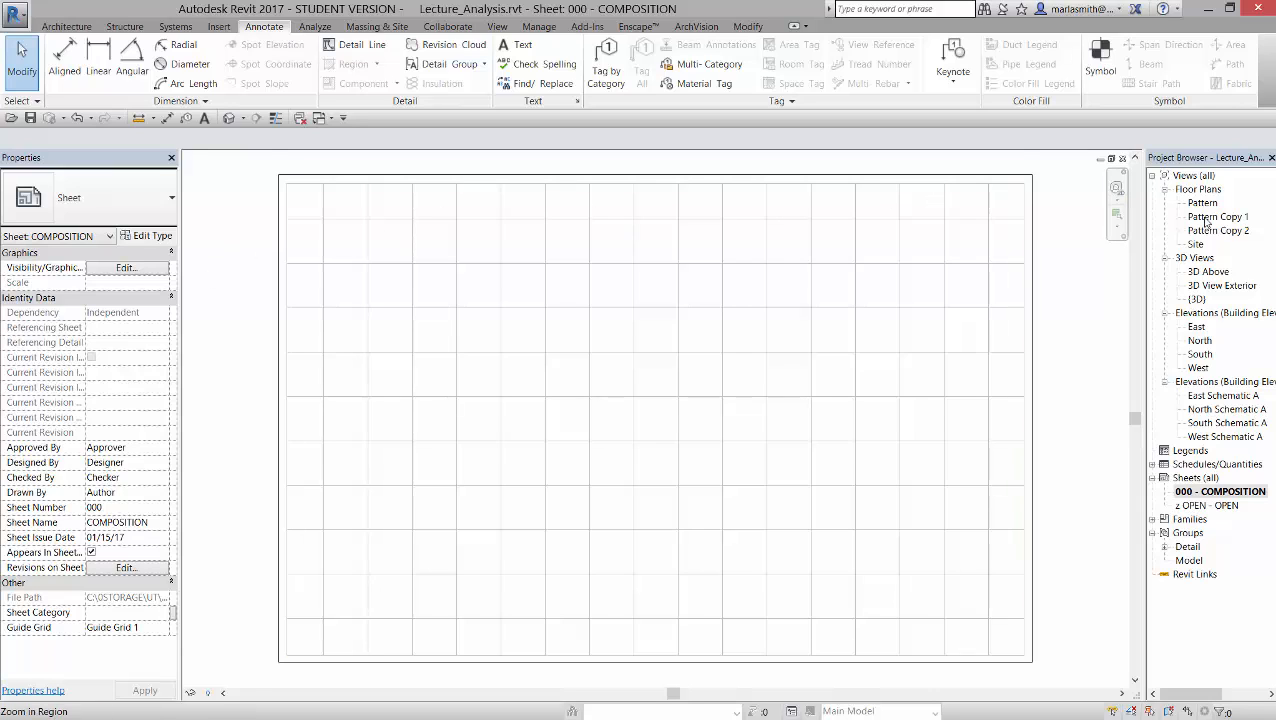
- Place Pattern Copy 1 on the COMPOSITION sheet and choose its viewport type
click(1217, 216)
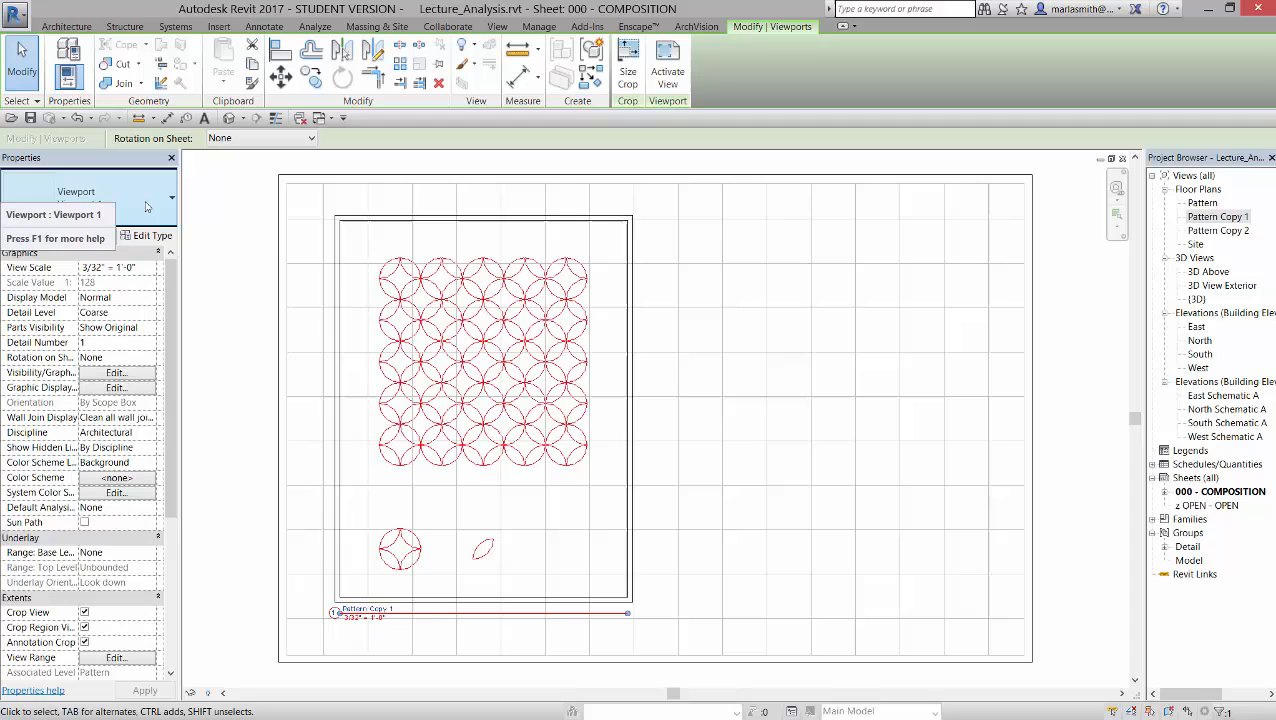
click(169, 197)
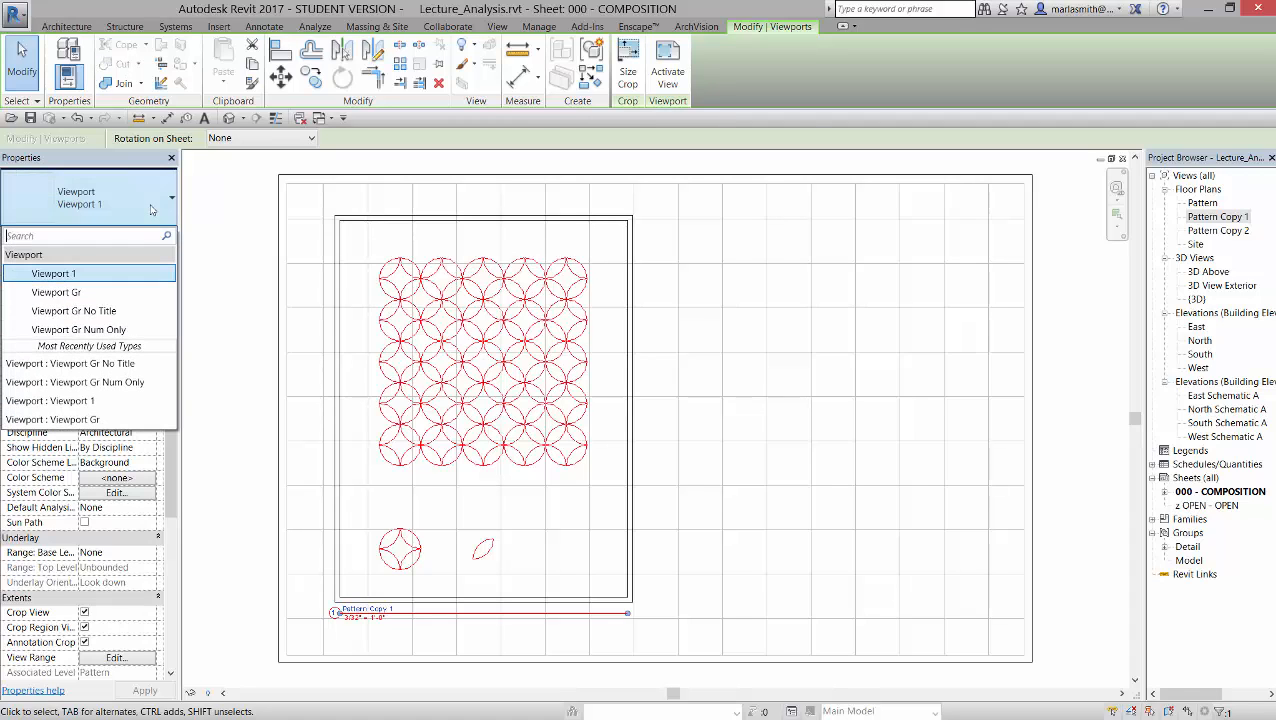
mouse_move(75, 311)
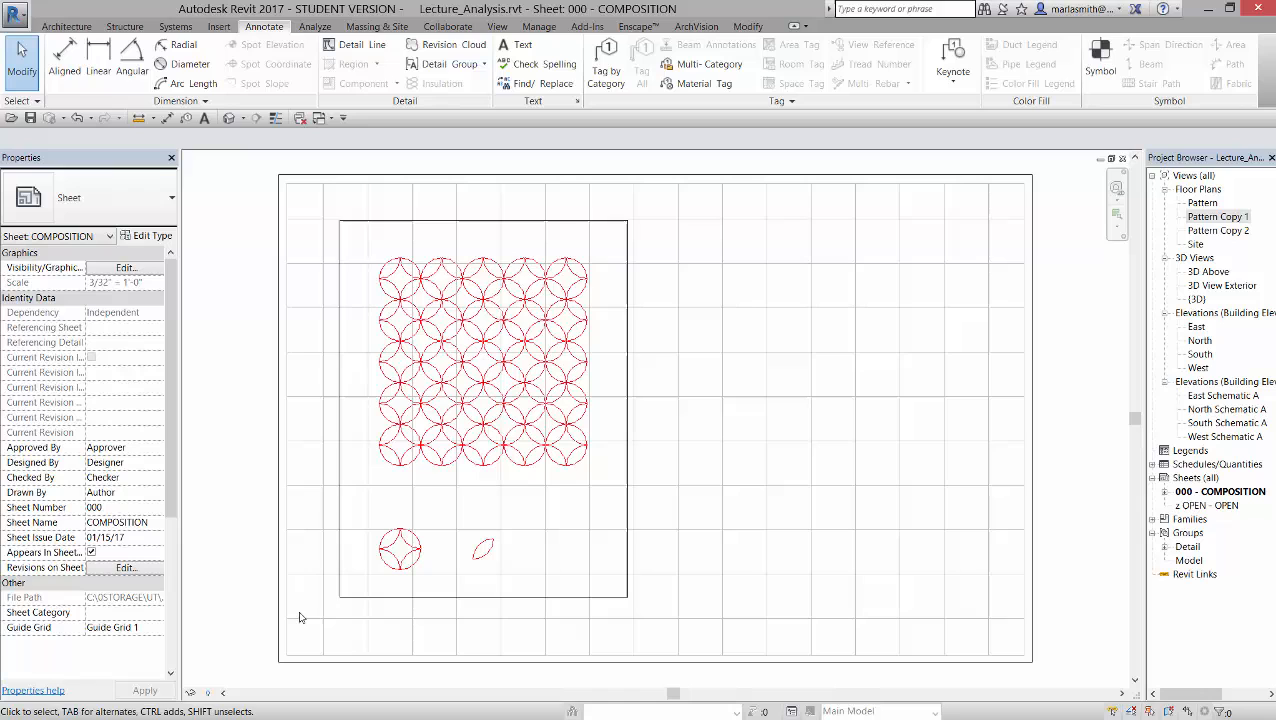
mouse_move(798, 435)
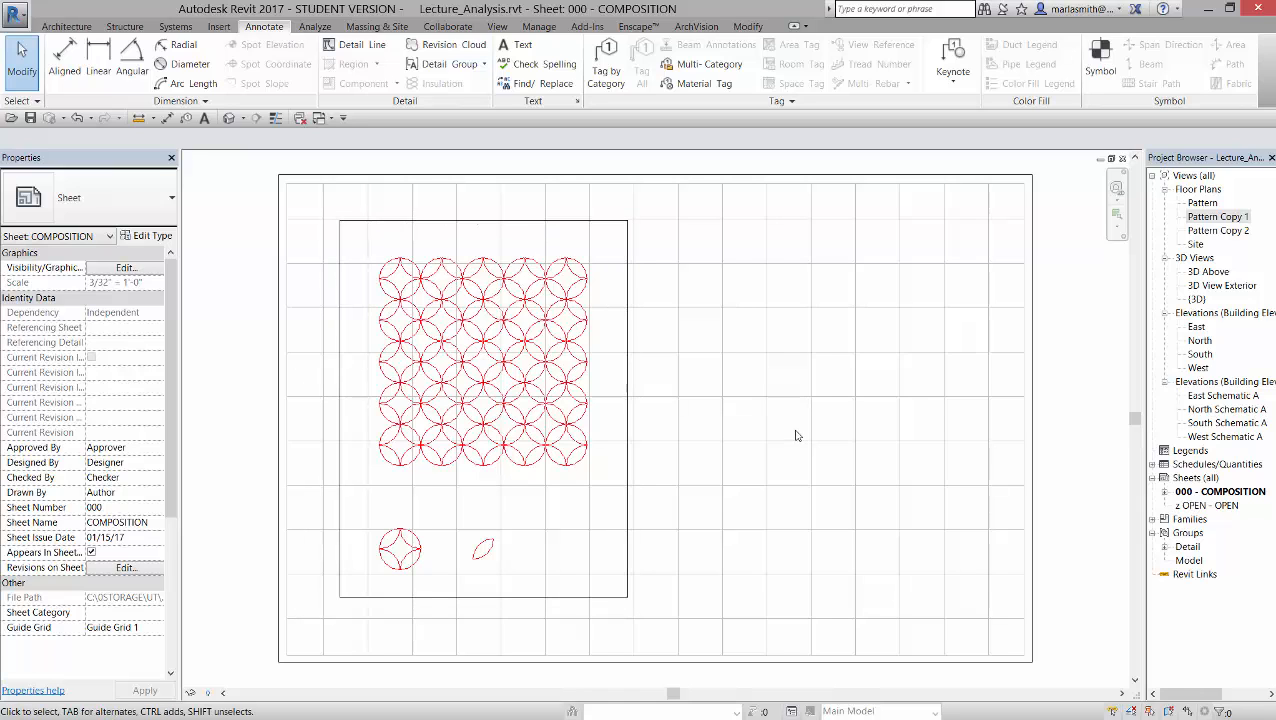
- Begin moving the Pattern Copy 1 viewport, zooming in to snap its corner
click(483, 220)
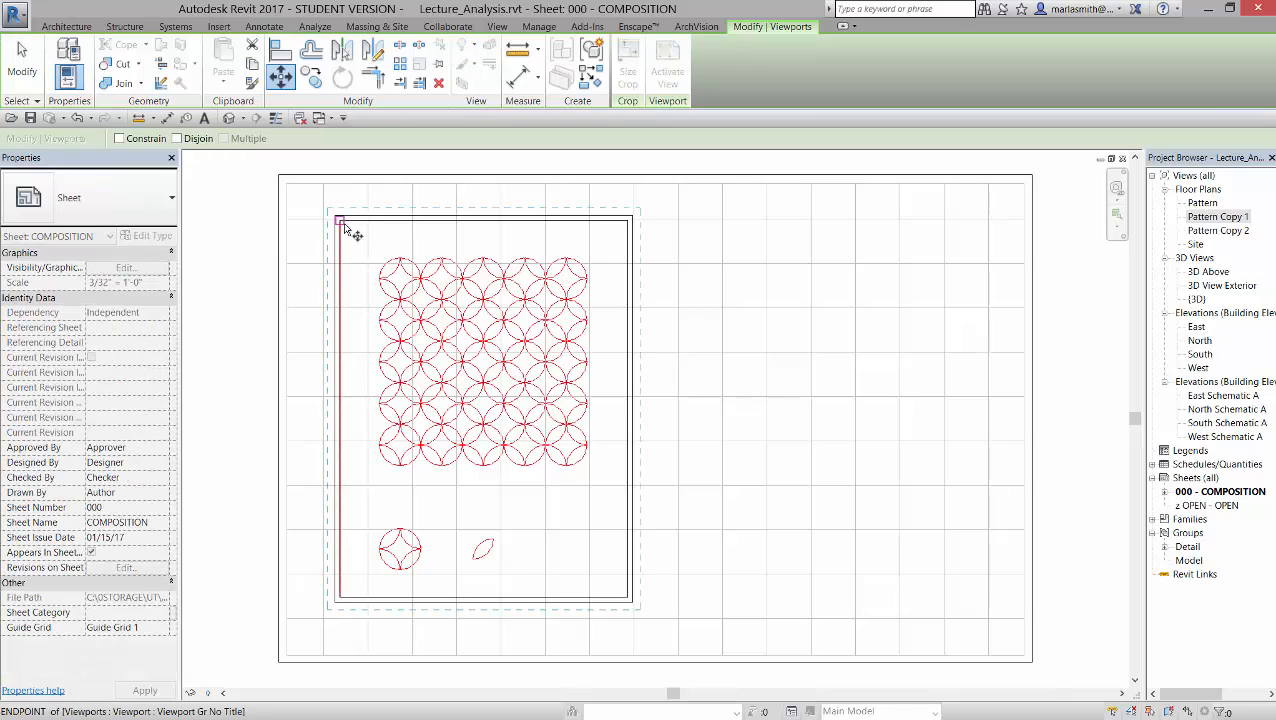
scroll(up, 3)
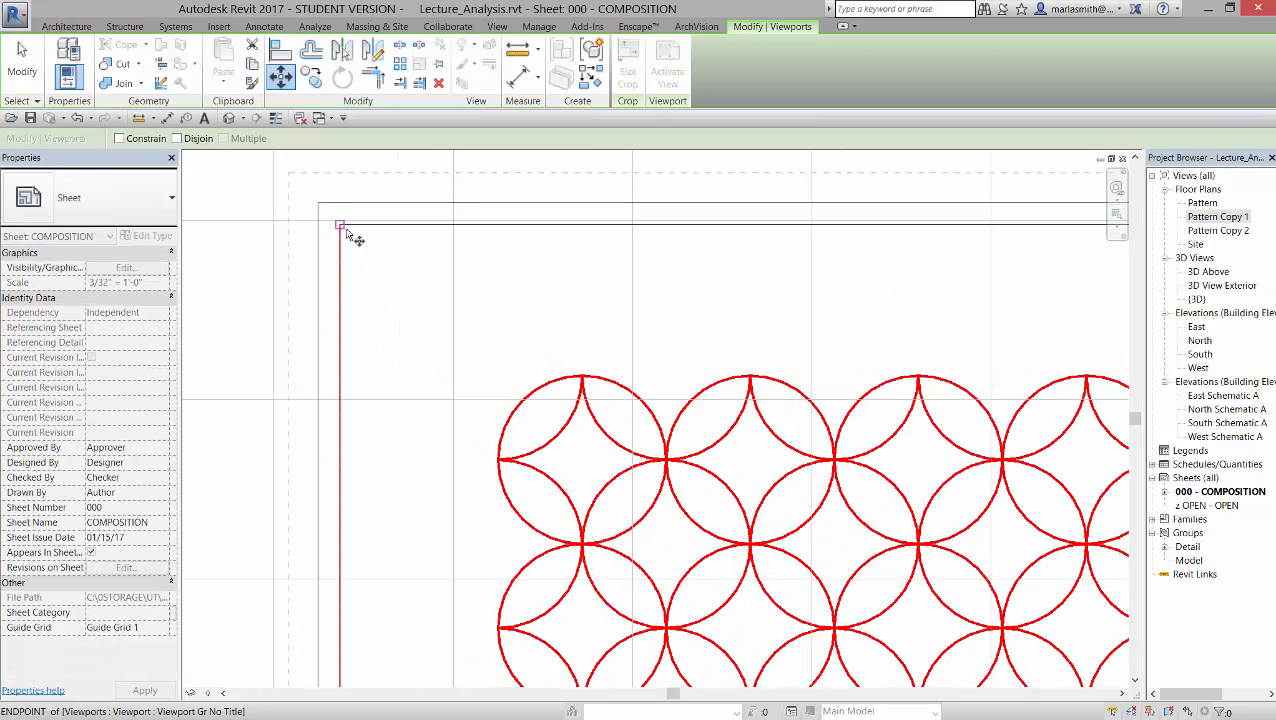
mouse_move(348, 237)
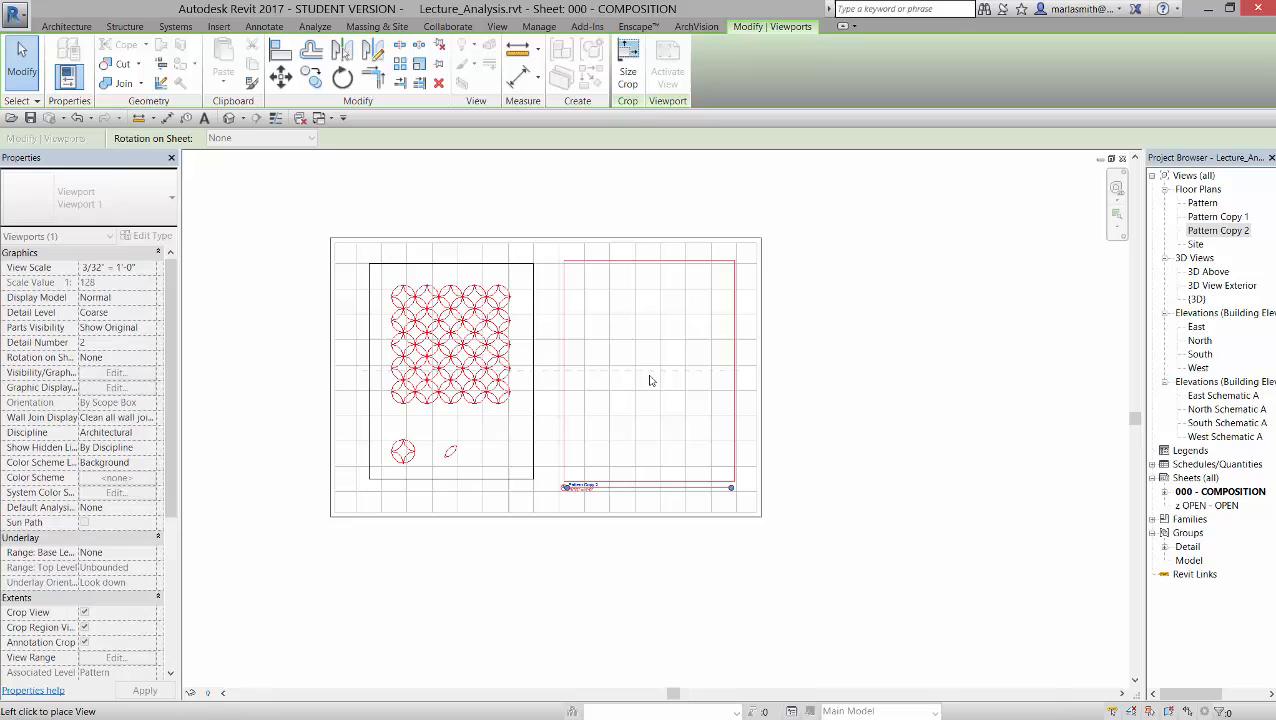
- Place Pattern Copy 2 right of the first viewport as Viewport Gr No Title, dismissing the error
click(170, 197)
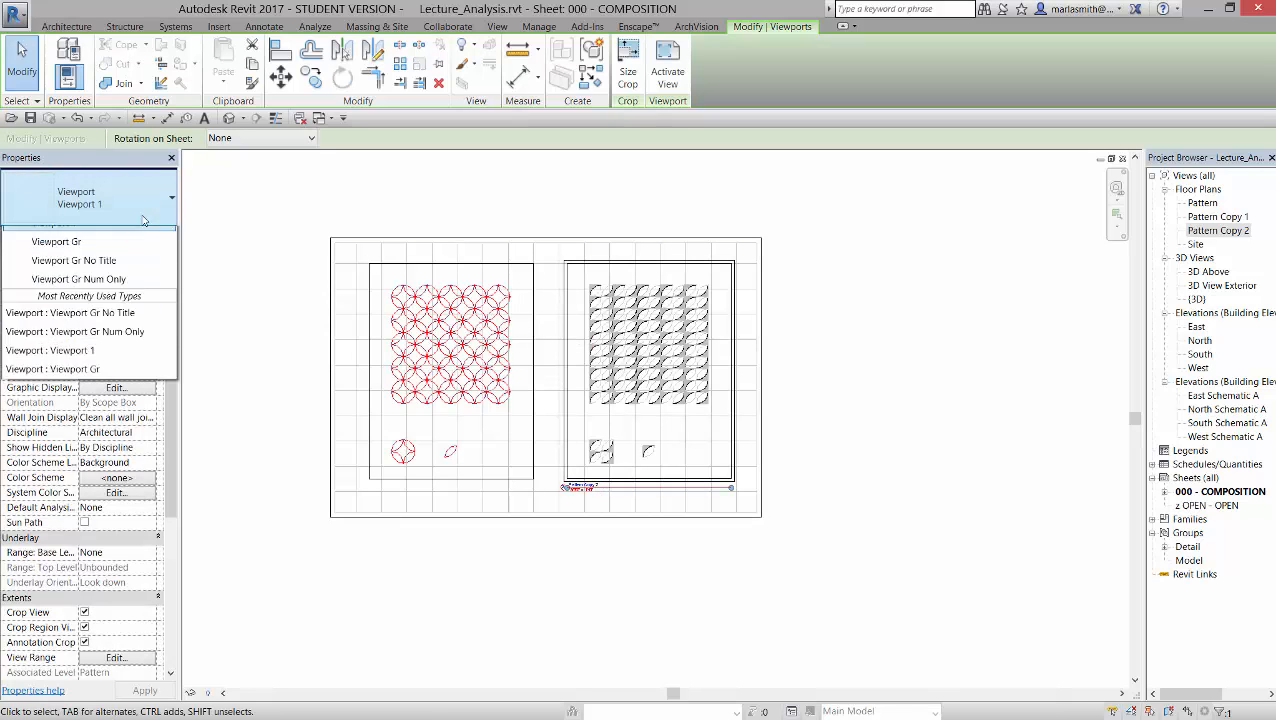
click(74, 260)
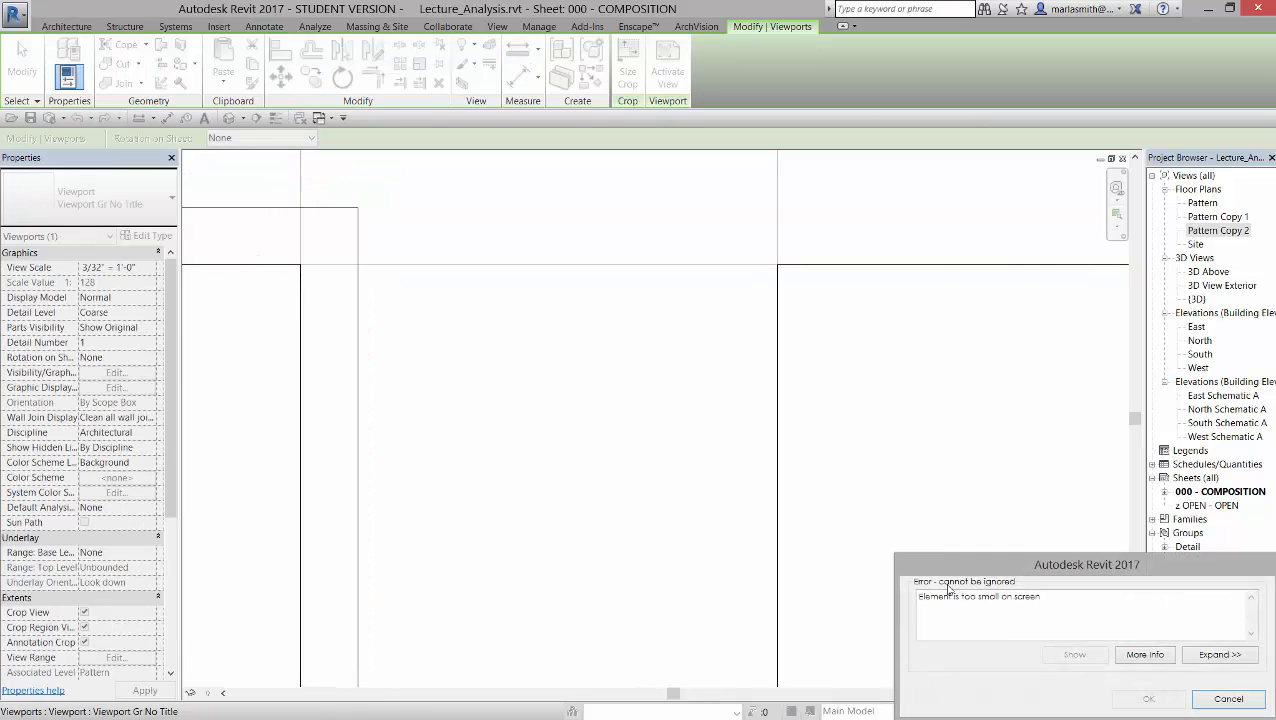
click(264, 26)
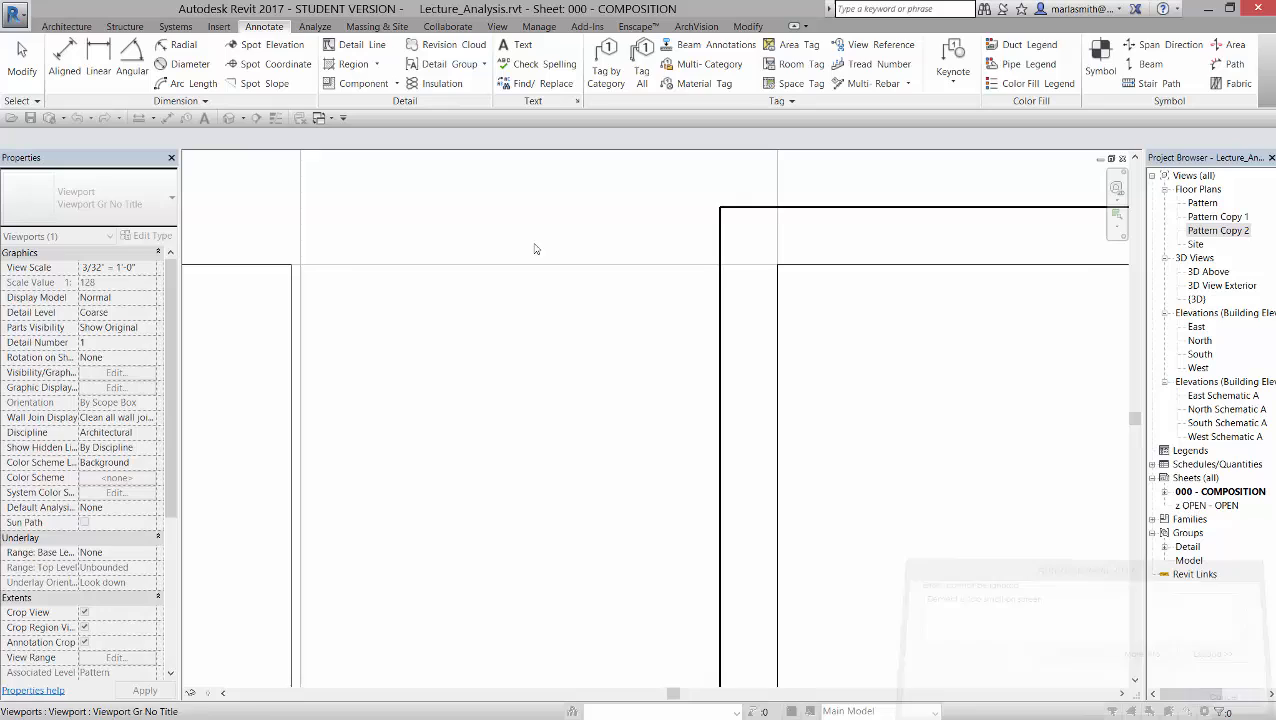